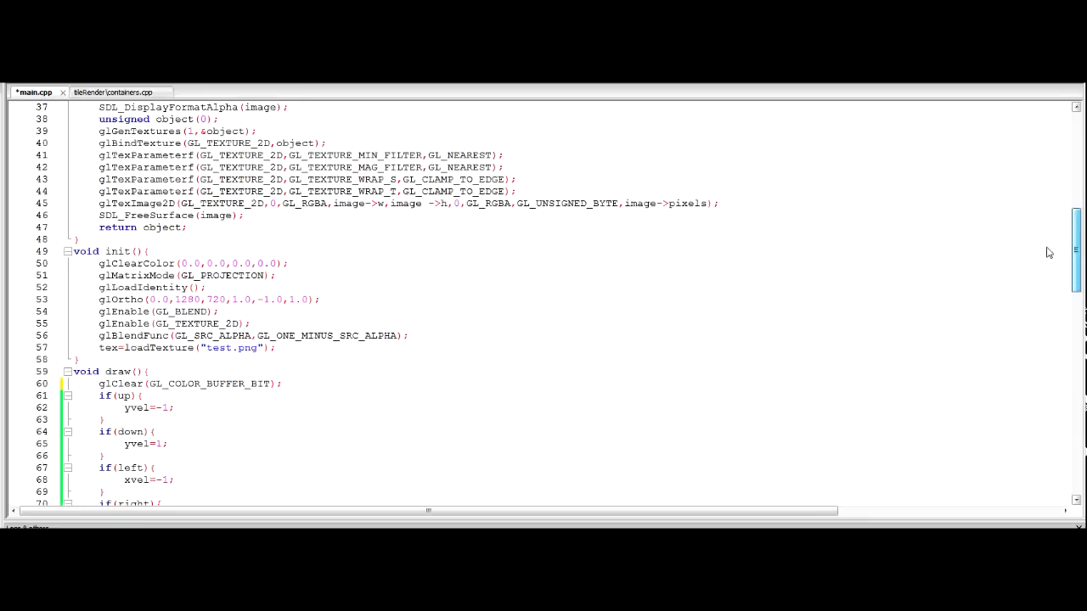
Add the global line 'int mousex,mousey;' right below 'int xvel,yvel;' in main.cpp.
{"action": "scroll", "scroll_direction": "up", "scroll_amount": 3}
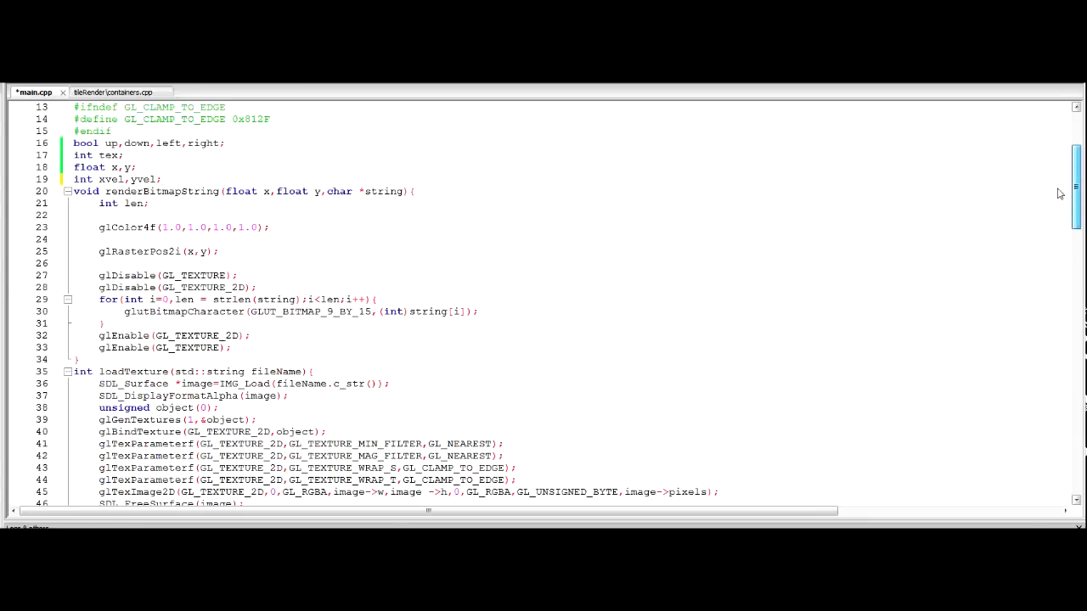
{"action": "scroll", "scroll_direction": "down", "scroll_amount": 3}
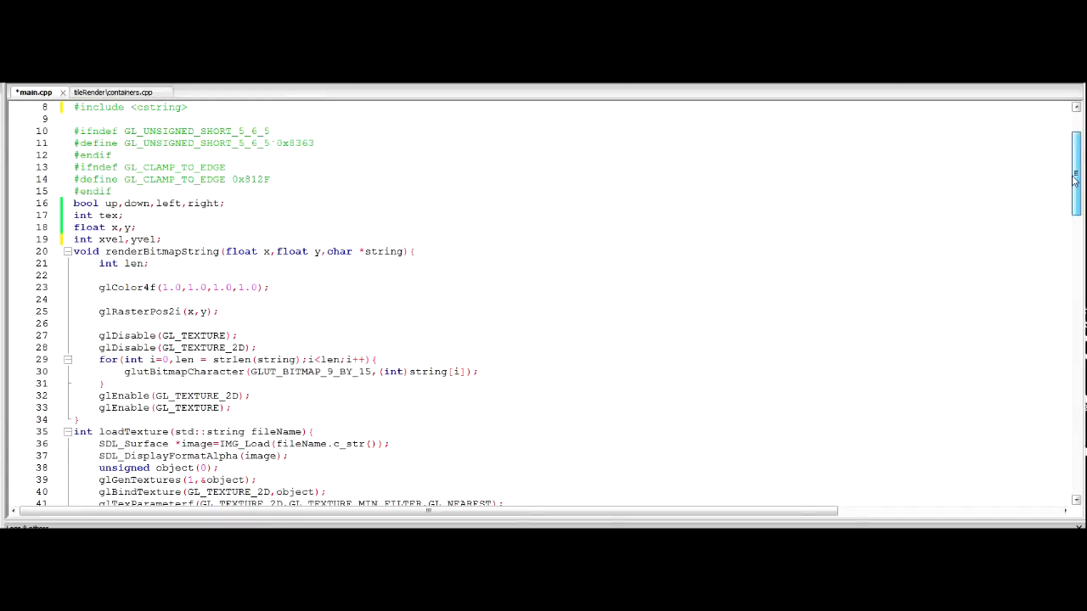
{"action": "scroll", "scroll_direction": "down", "scroll_amount": 3}
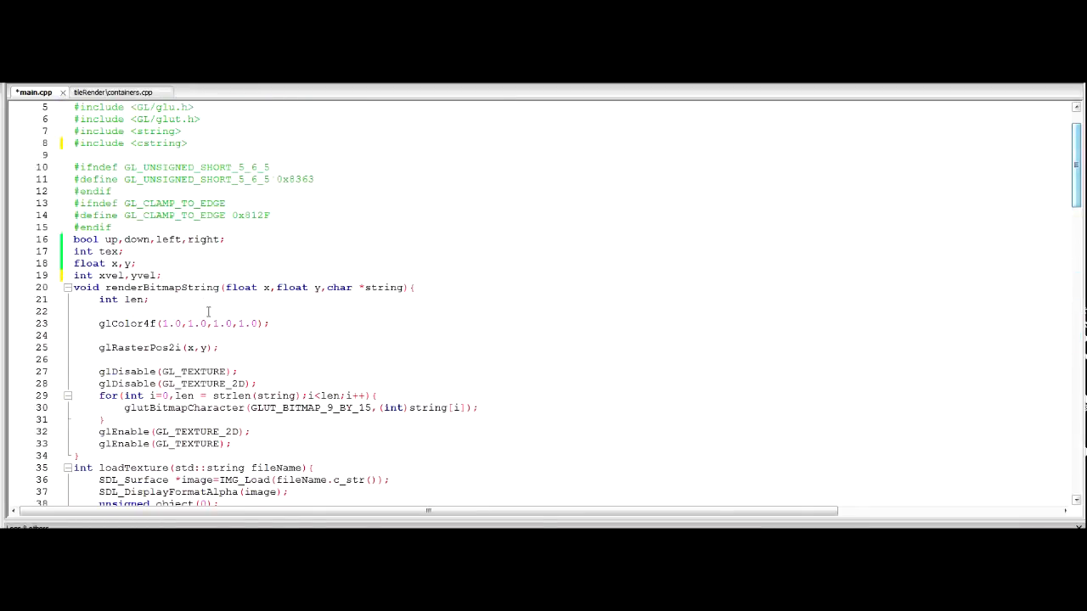
{"action": "type", "text": "in"}
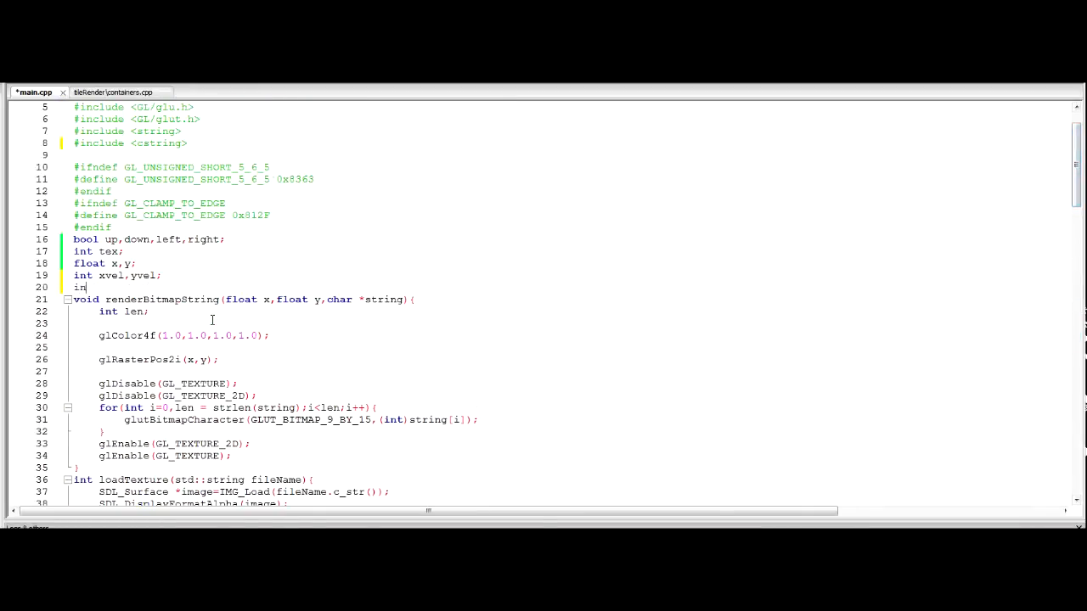
{"action": "type", "text": "t"}
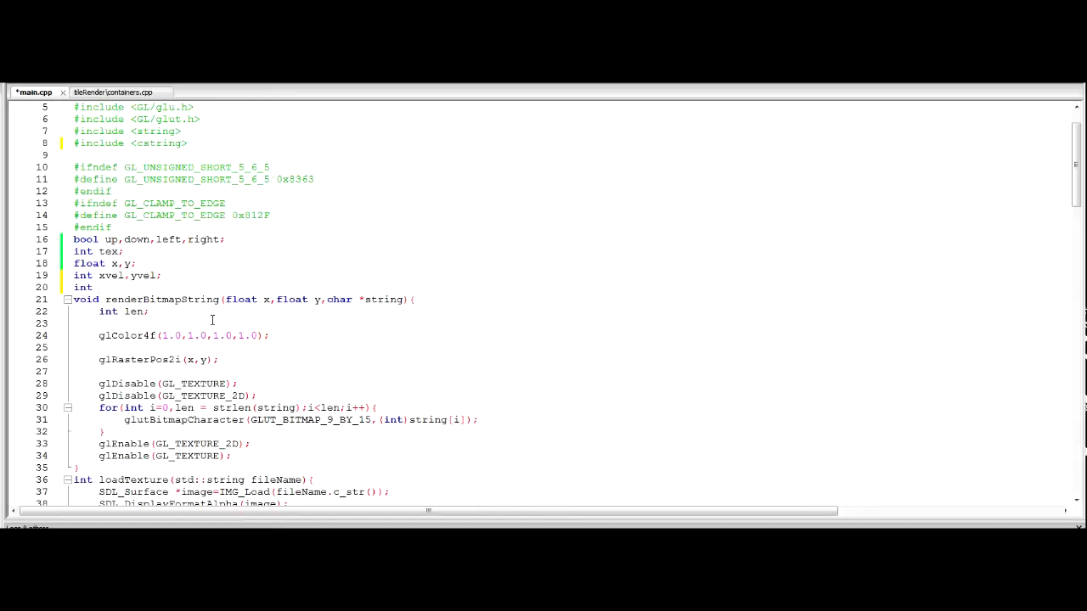
{"action": "left_click", "coordinate": [97, 287]}
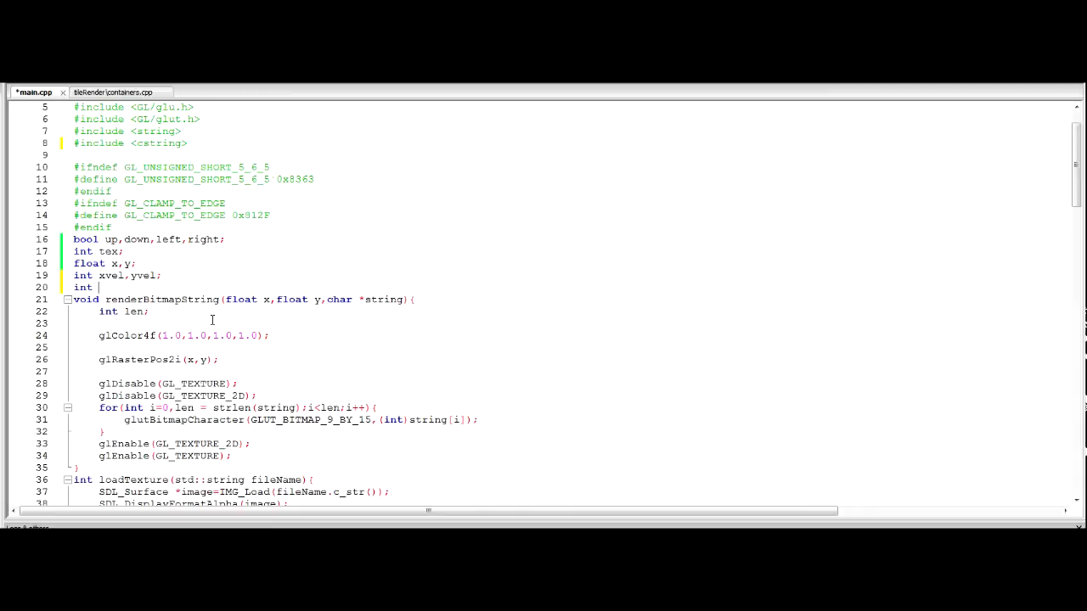
{"action": "type", "text": "mousex,"}
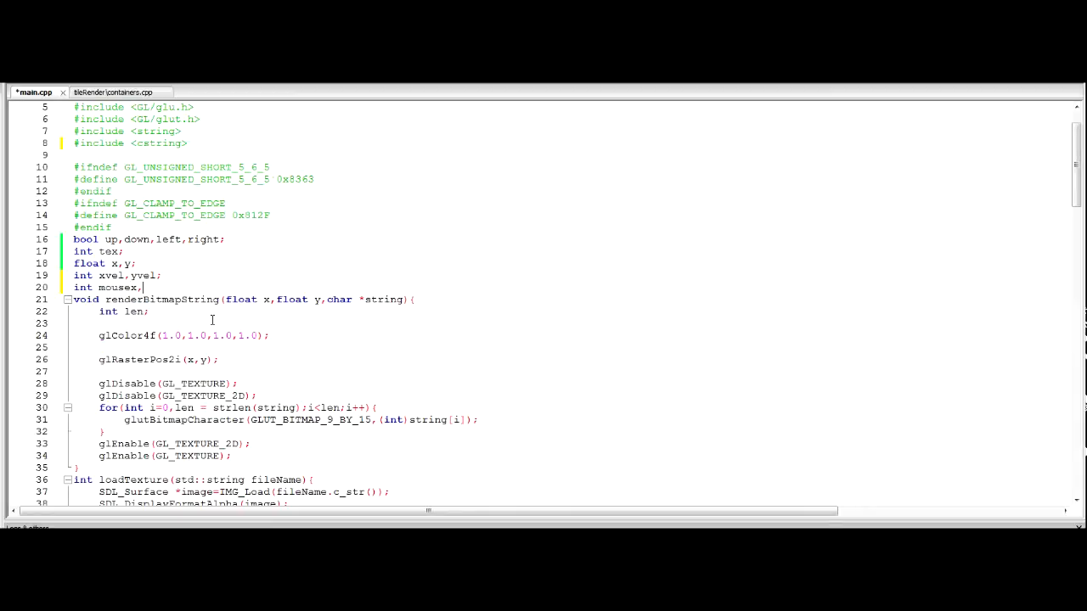
{"action": "type", "text": "mousey;"}
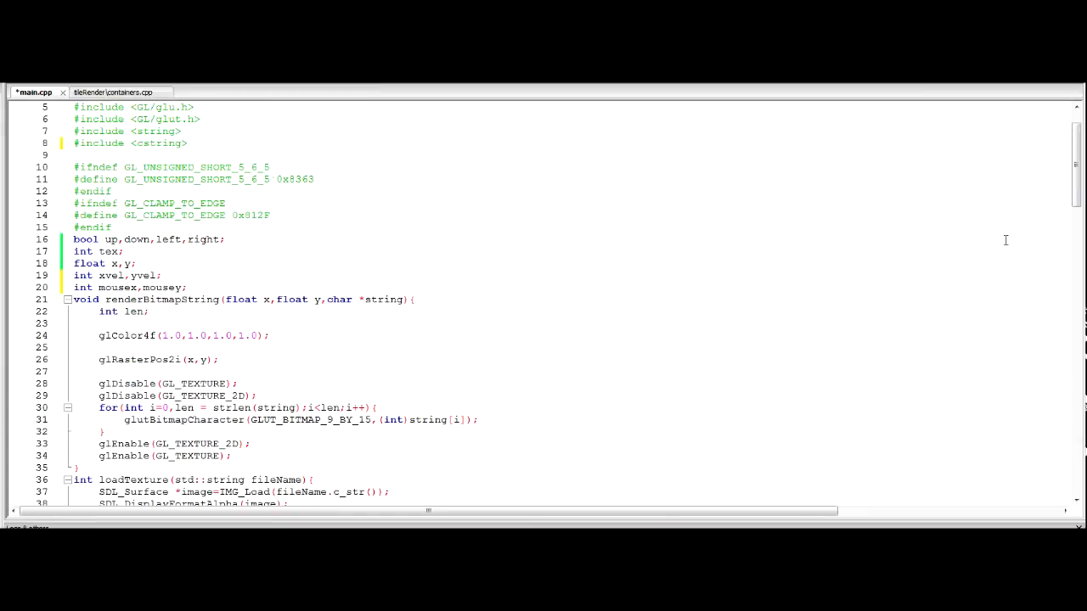
Insert SDL_GetMouseState(&mousex,&mousey) on the line after draw() in main's loop.
{"action": "scroll", "scroll_direction": "down", "scroll_amount": 3}
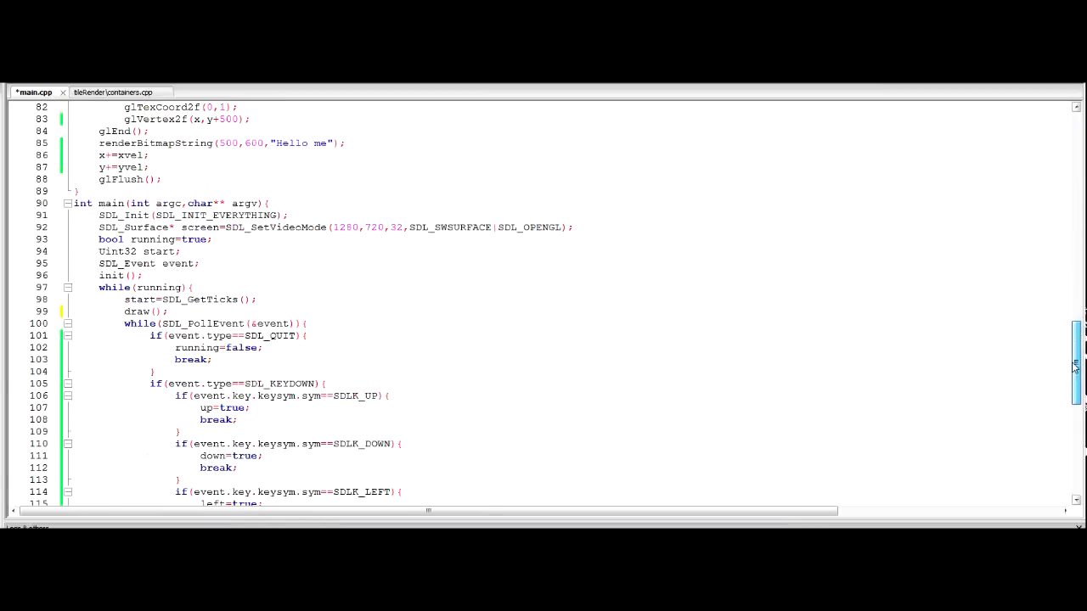
{"action": "scroll", "scroll_direction": "down", "scroll_amount": 3}
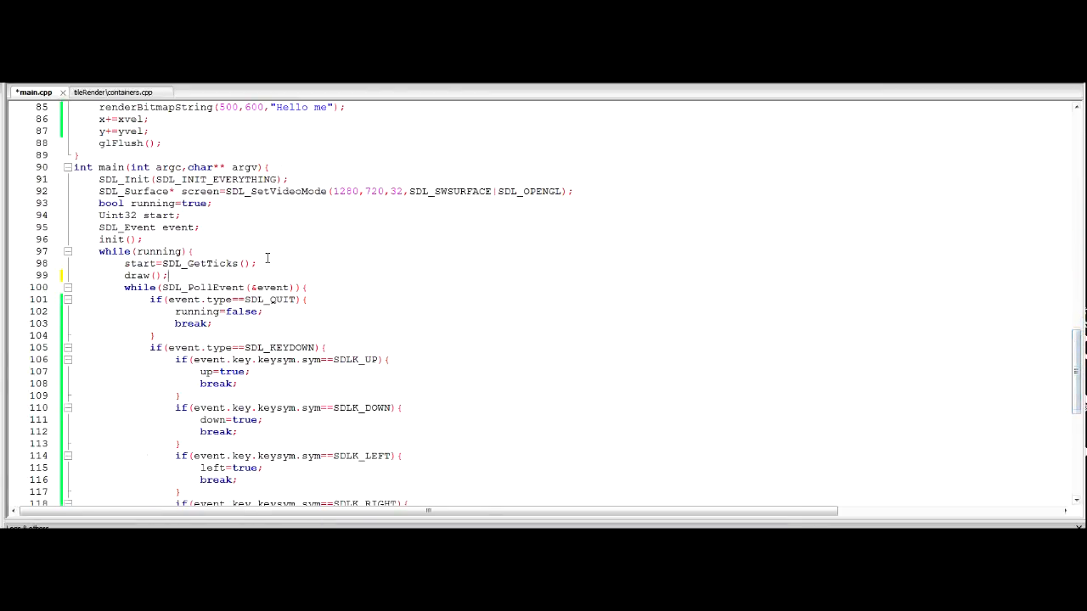
{"action": "type", "text": "SDL_"}
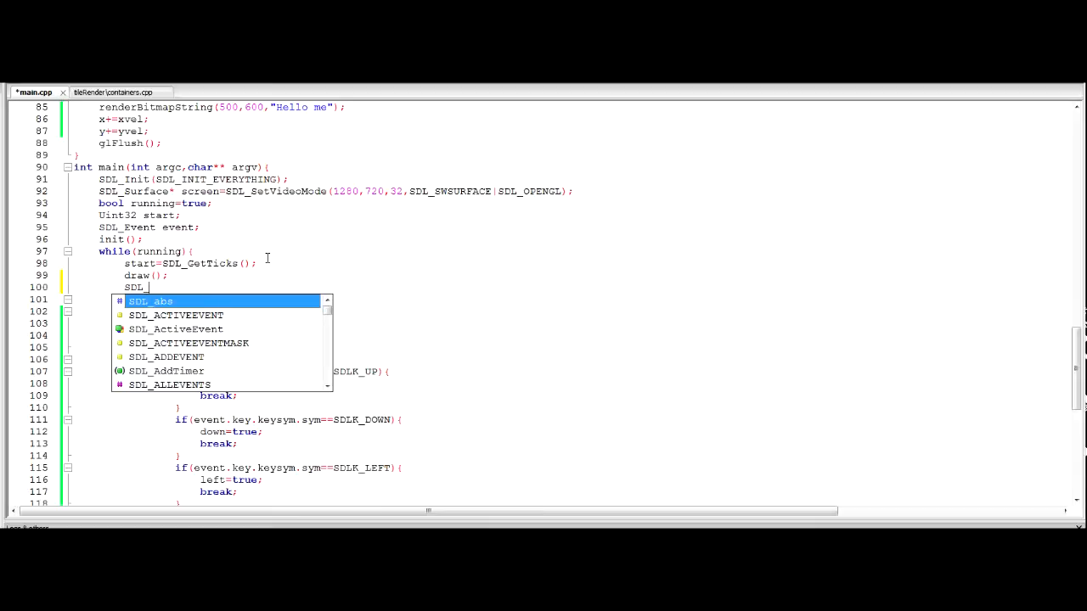
{"action": "type", "text": "GetMo"}
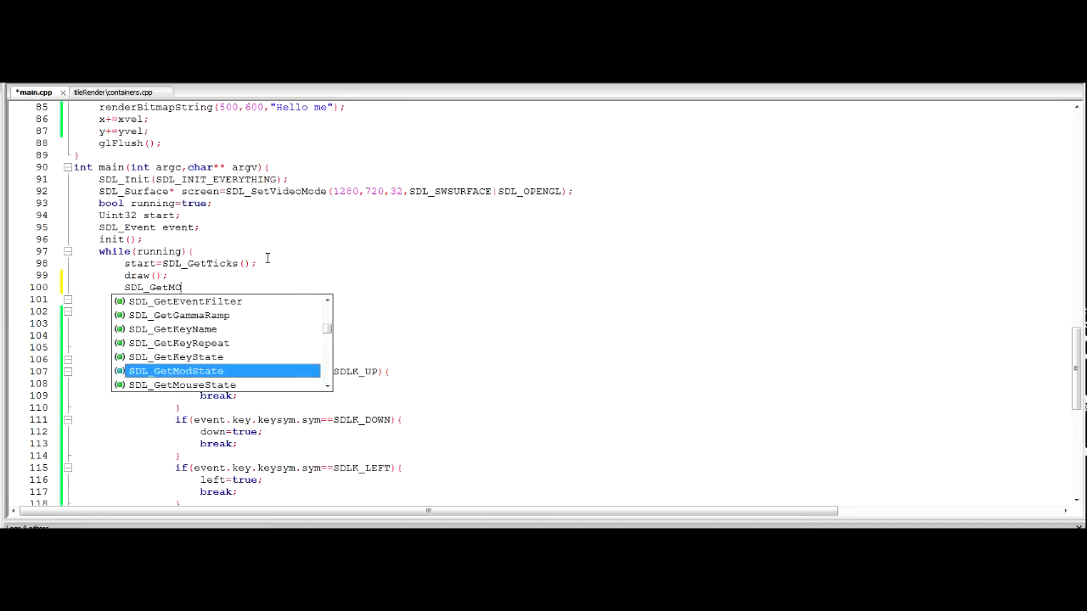
{"action": "type", "text": "useState();"}
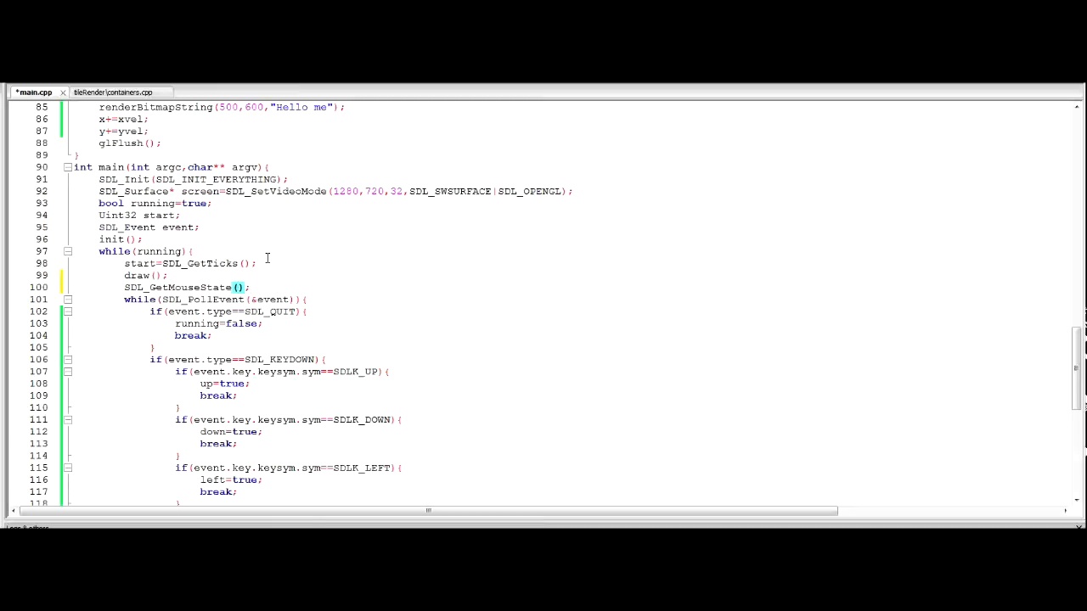
{"action": "type", "text": "&mou"}
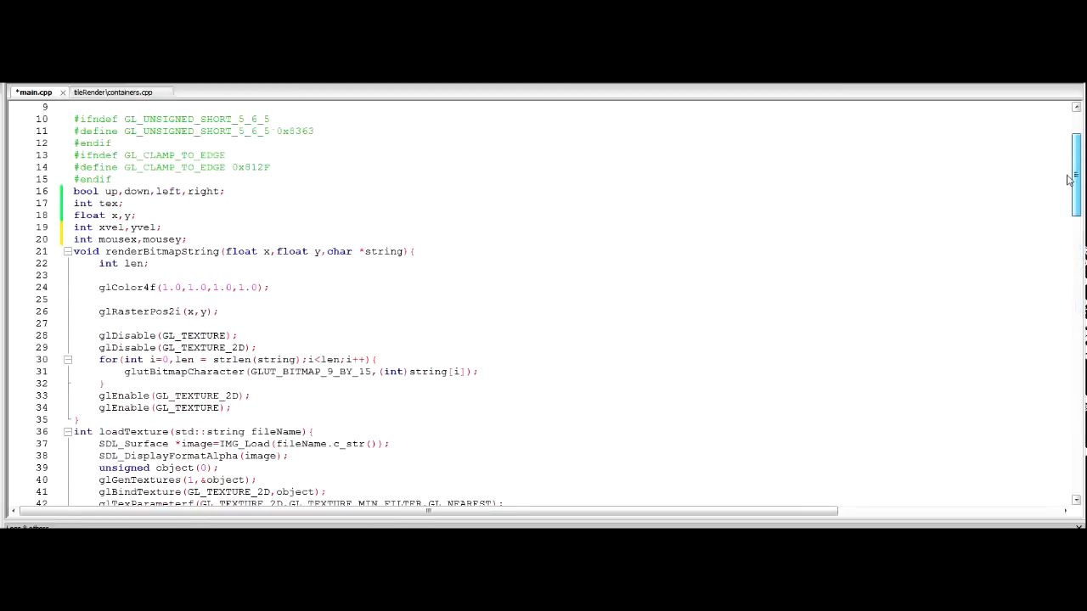
Type '#include <sstream>' on a new line below '#include <cstring>'.
{"action": "scroll", "scroll_direction": "up", "scroll_amount": 3}
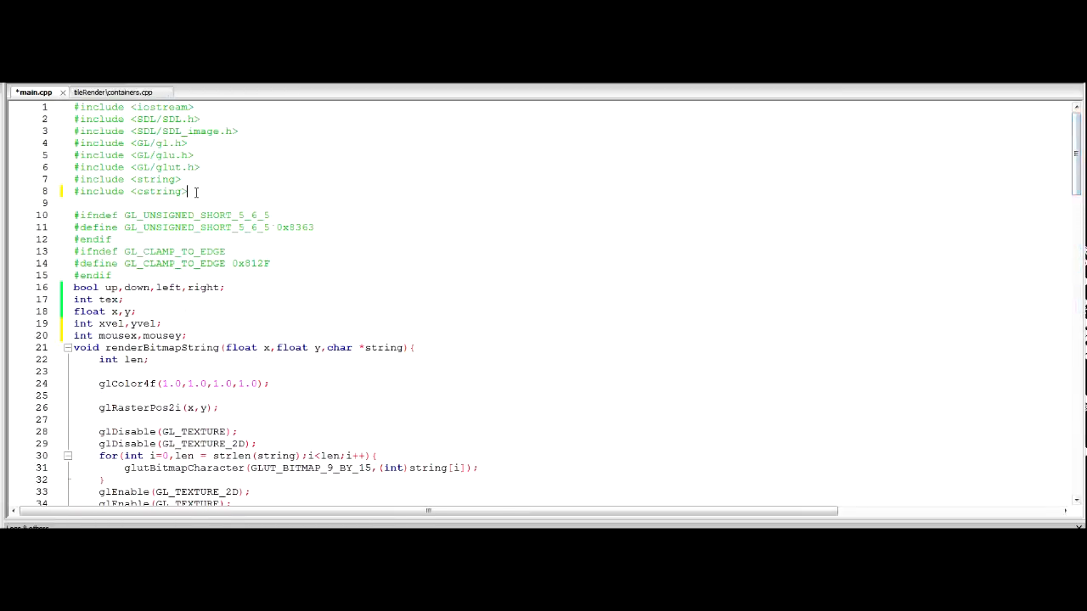
{"action": "type", "text": "#include <>"}
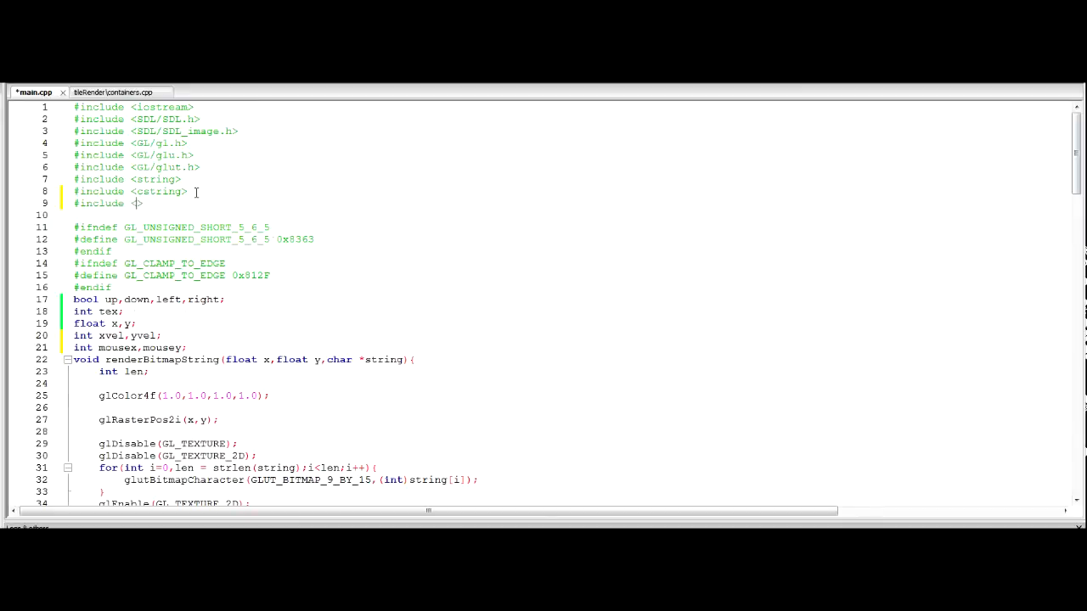
{"action": "type", "text": "sstream"}
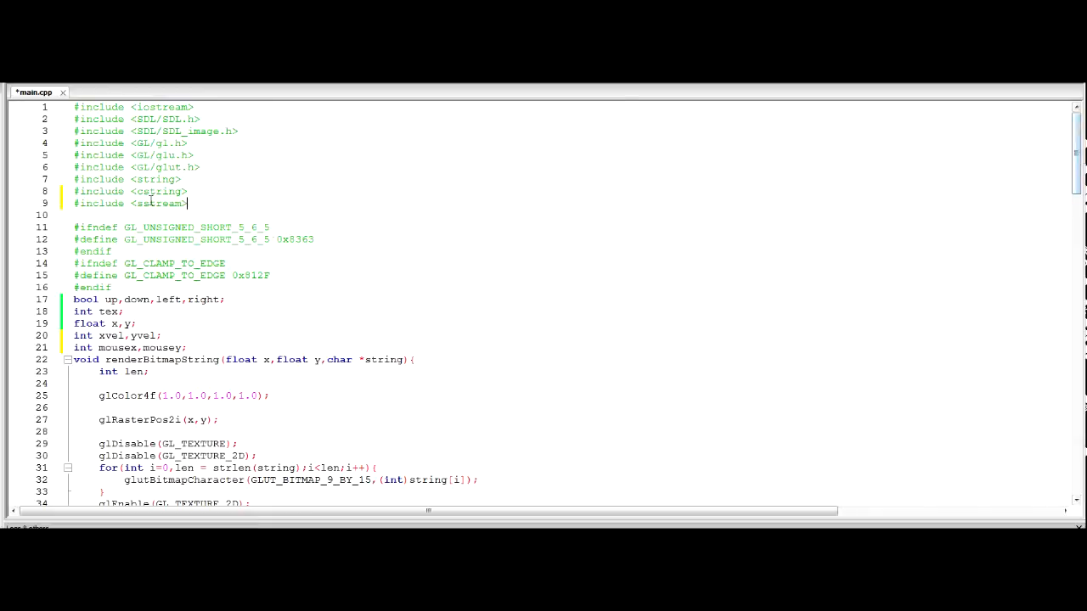
Declare the char buffers xmouse[4] and ymouse[4] inside draw().
{"action": "scroll", "scroll_direction": "down", "scroll_amount": 3}
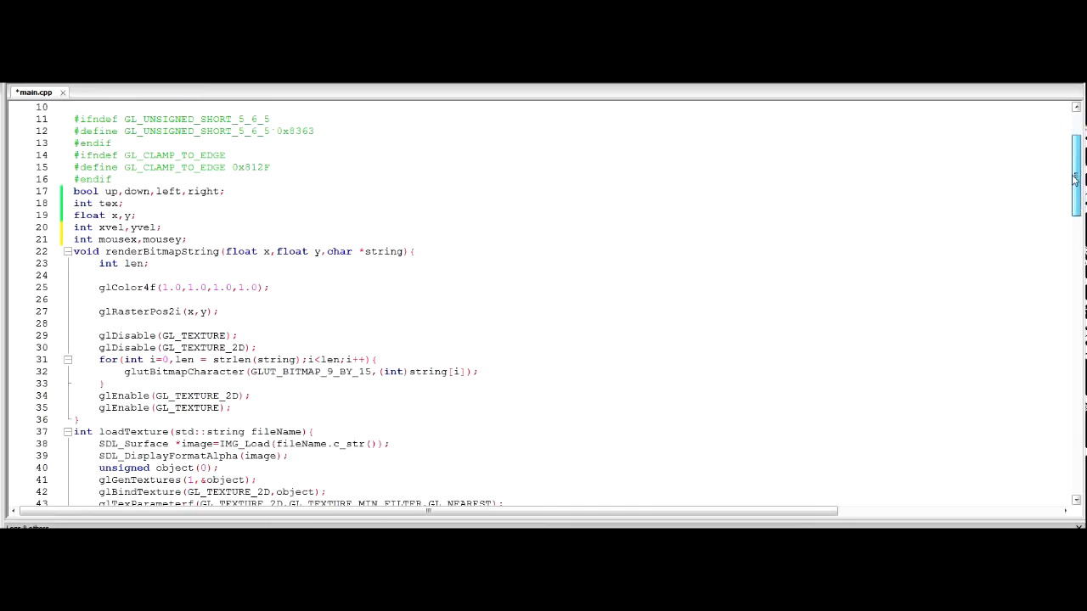
{"action": "scroll", "scroll_direction": "down", "scroll_amount": 3}
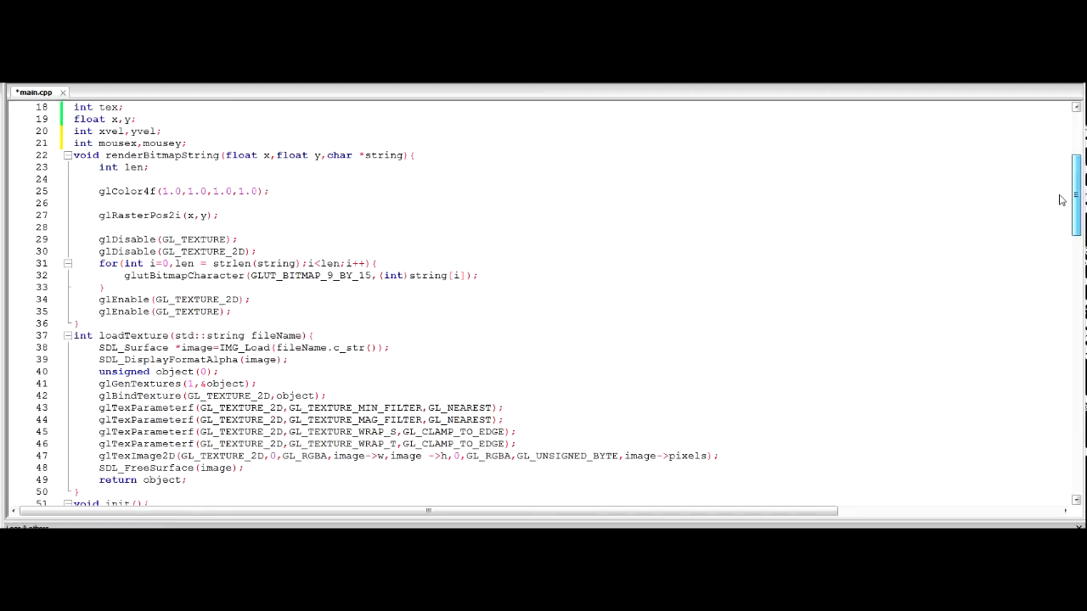
{"action": "scroll", "scroll_direction": "down", "scroll_amount": 3}
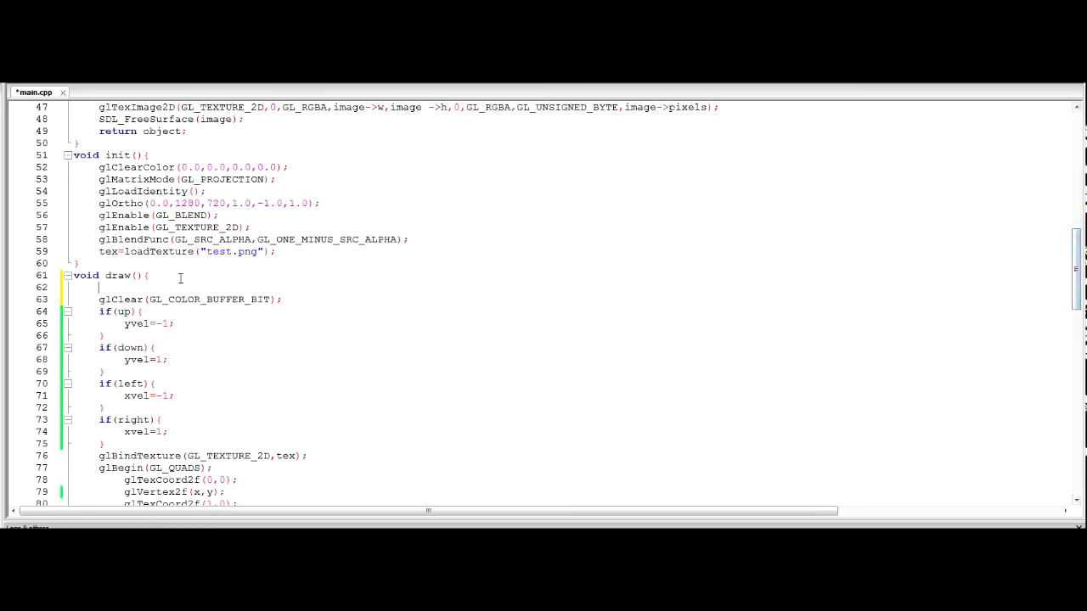
{"action": "type", "text": "char xmouse"}
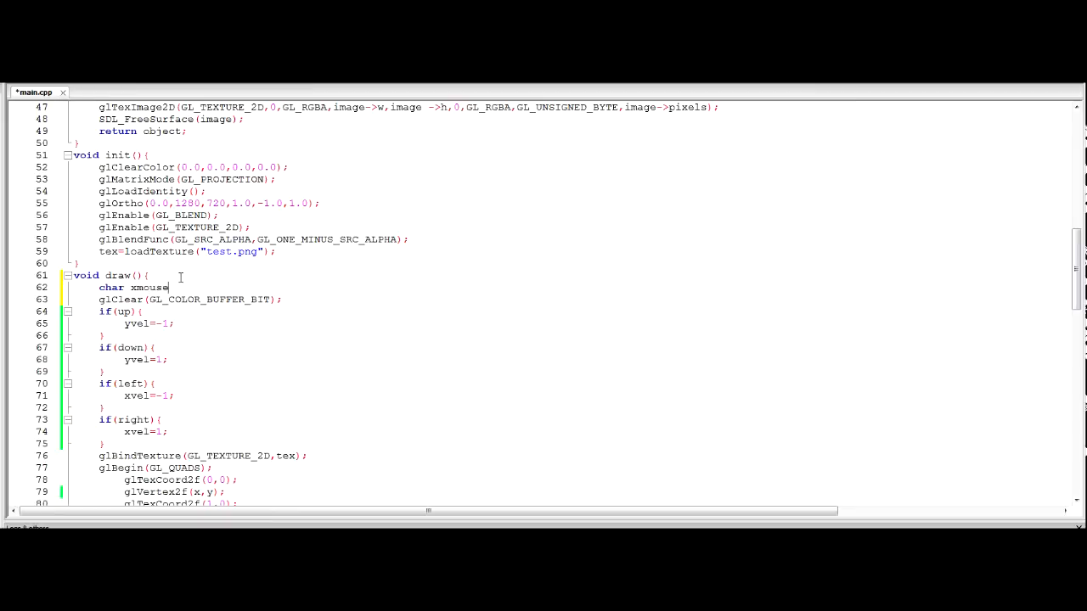
{"action": "type", "text": "[20],"}
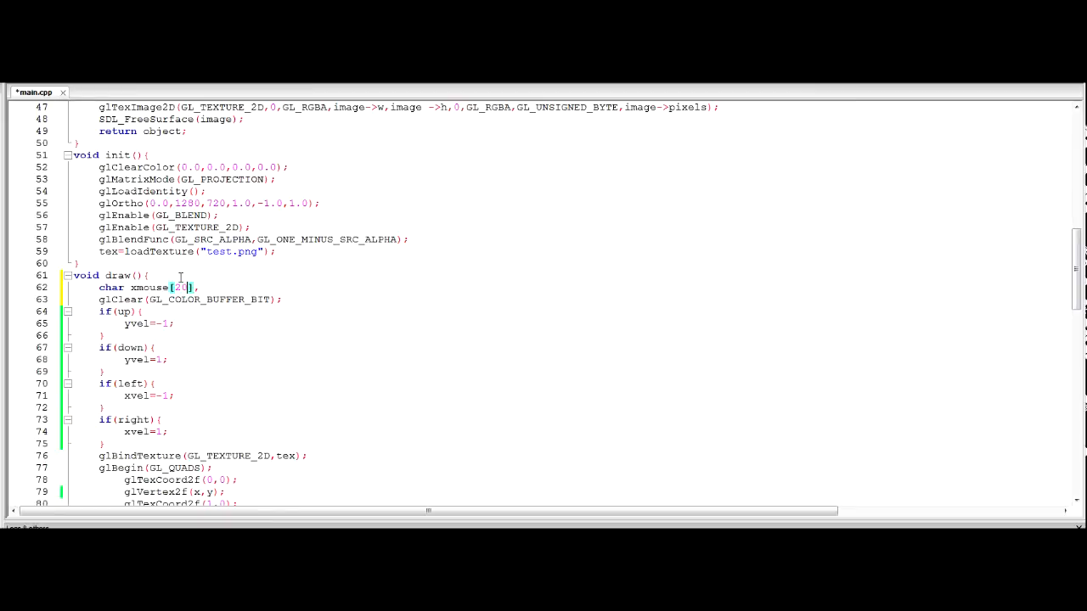
{"action": "type", "text": "4],y"}
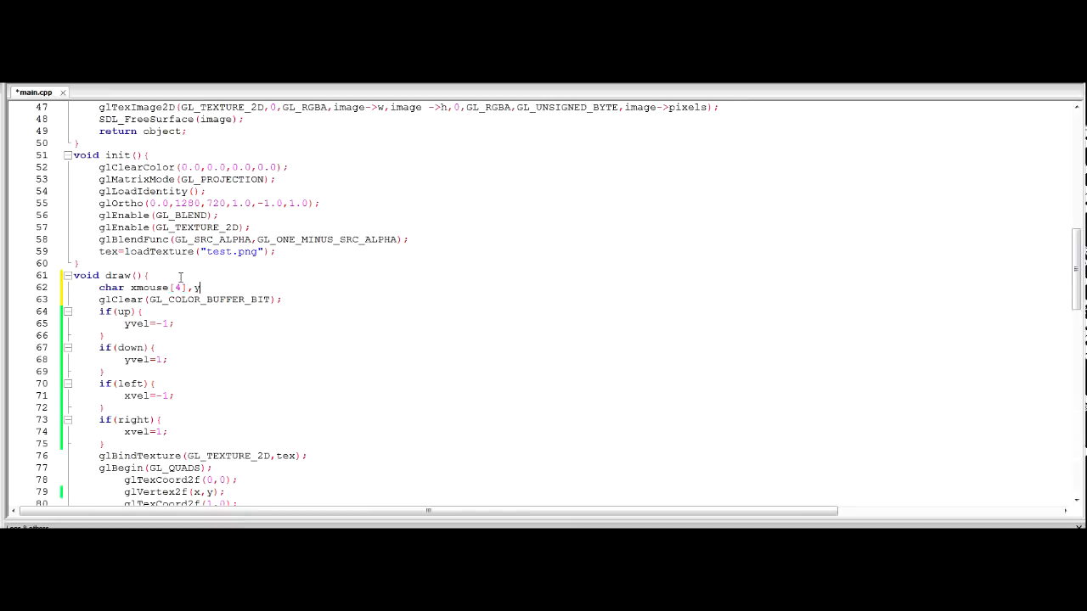
{"action": "type", "text": "ymouse"}
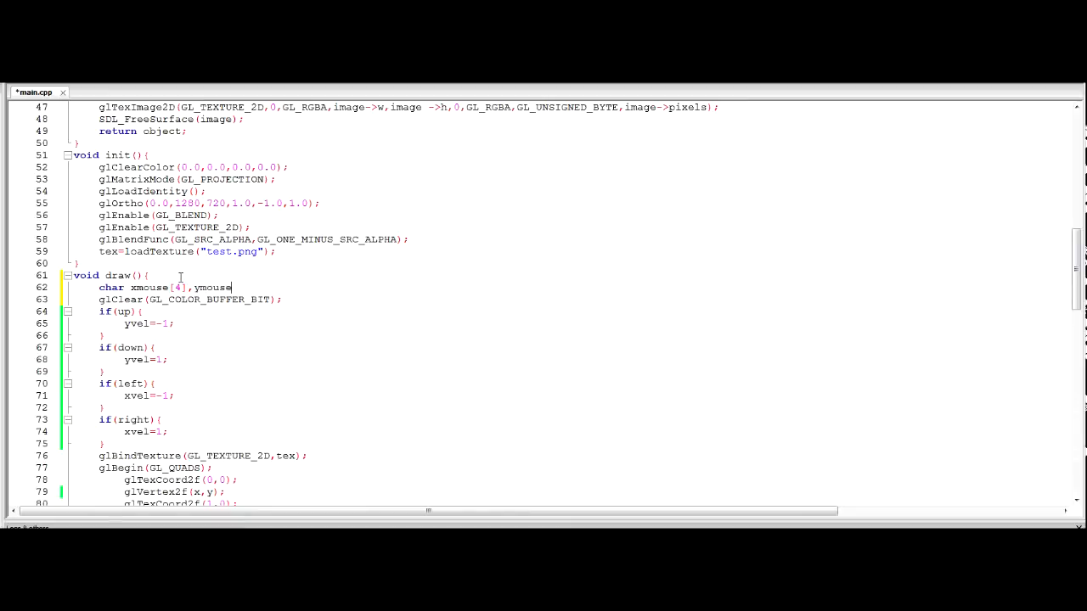
{"action": "type", "text": "[4];"}
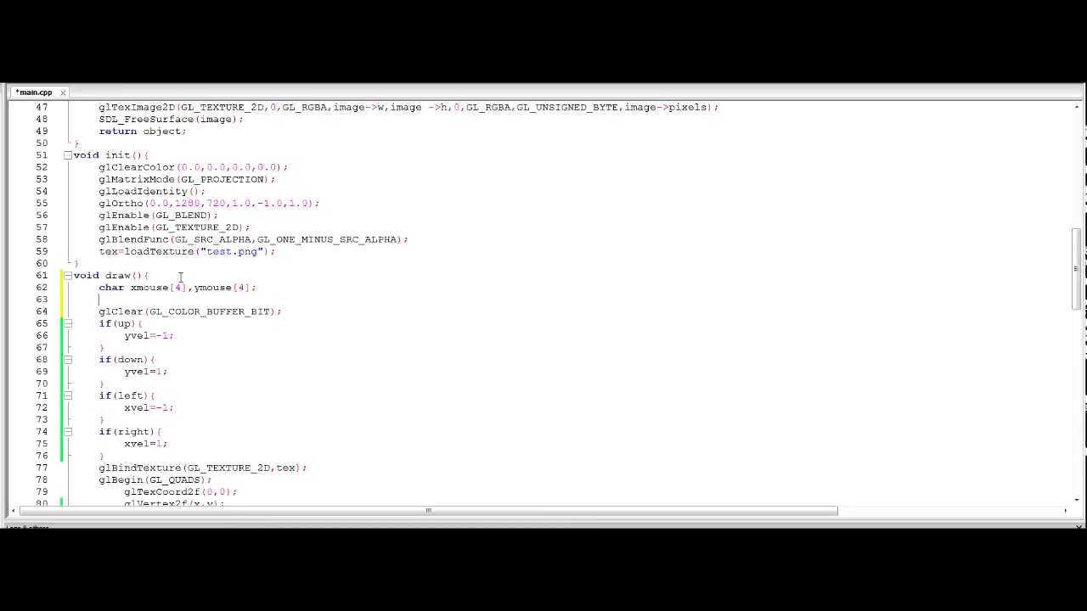
Declare two stringstreams, std::stringstream ss1,ss2;, in draw().
{"action": "type", "text": "st"}
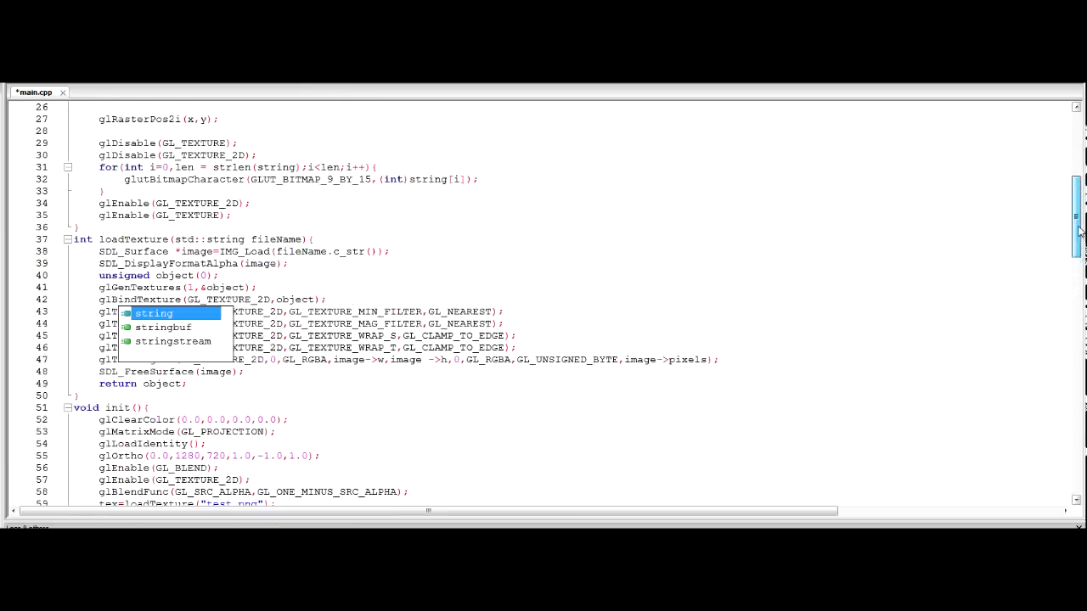
{"action": "scroll", "scroll_direction": "down", "scroll_amount": 3}
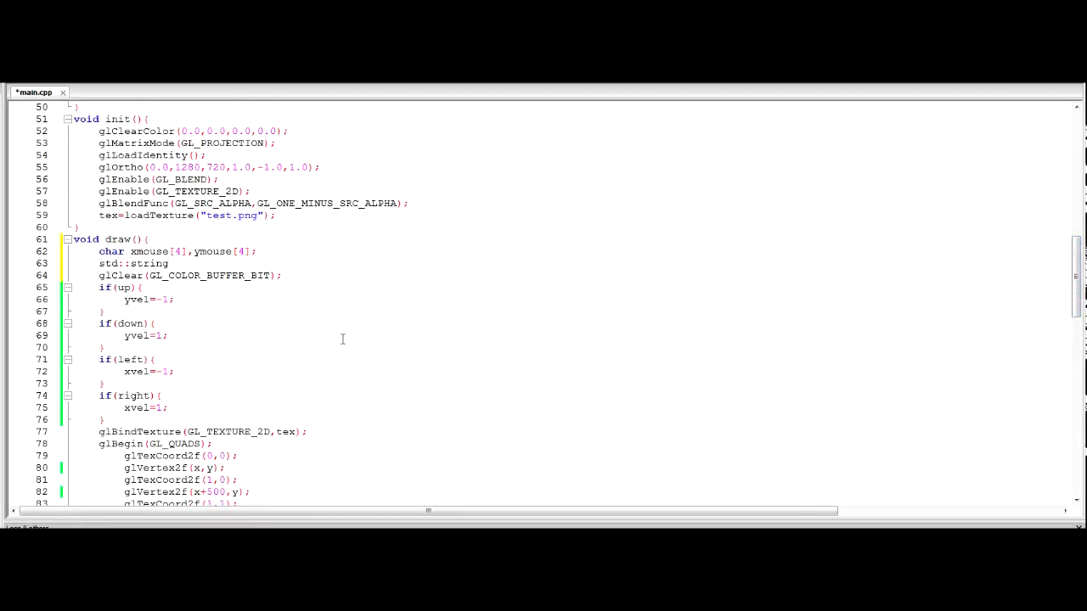
{"action": "mouse_move", "coordinate": [259, 288]}
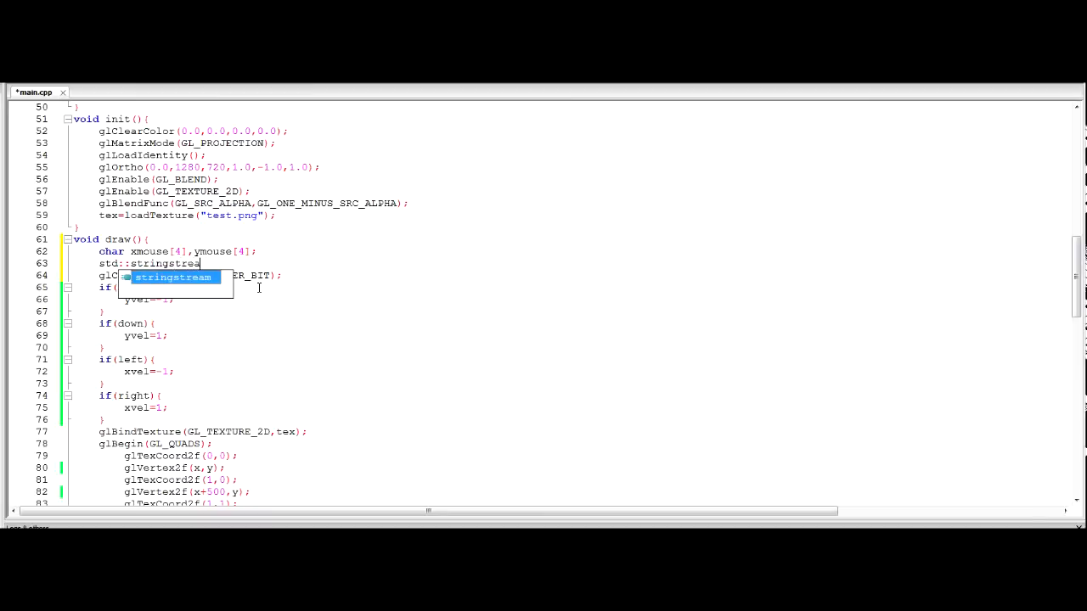
{"action": "type", "text": "m"}
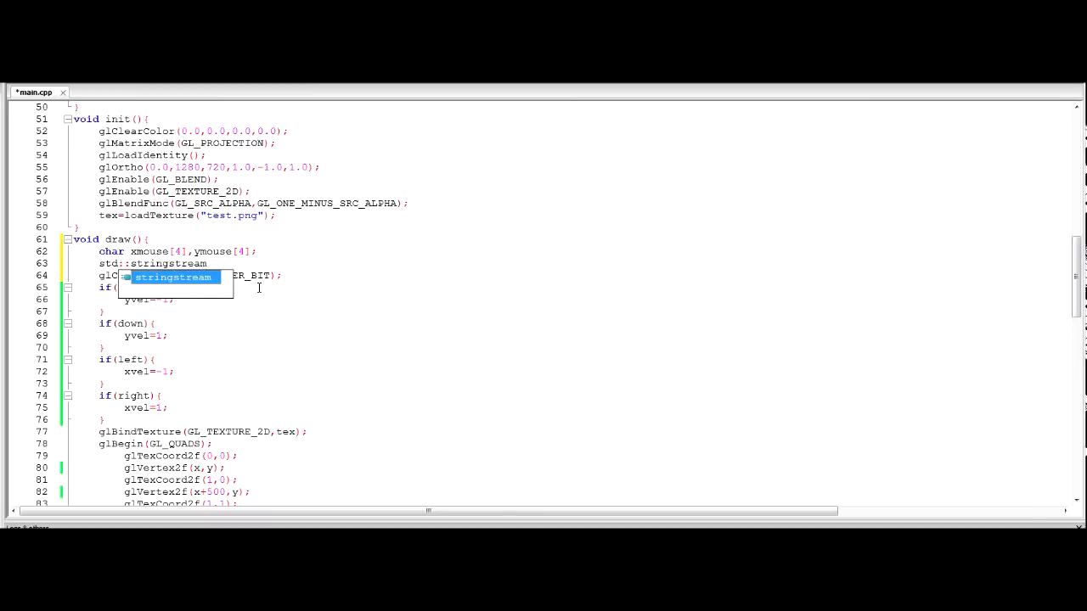
{"action": "key", "text": "Escape"}
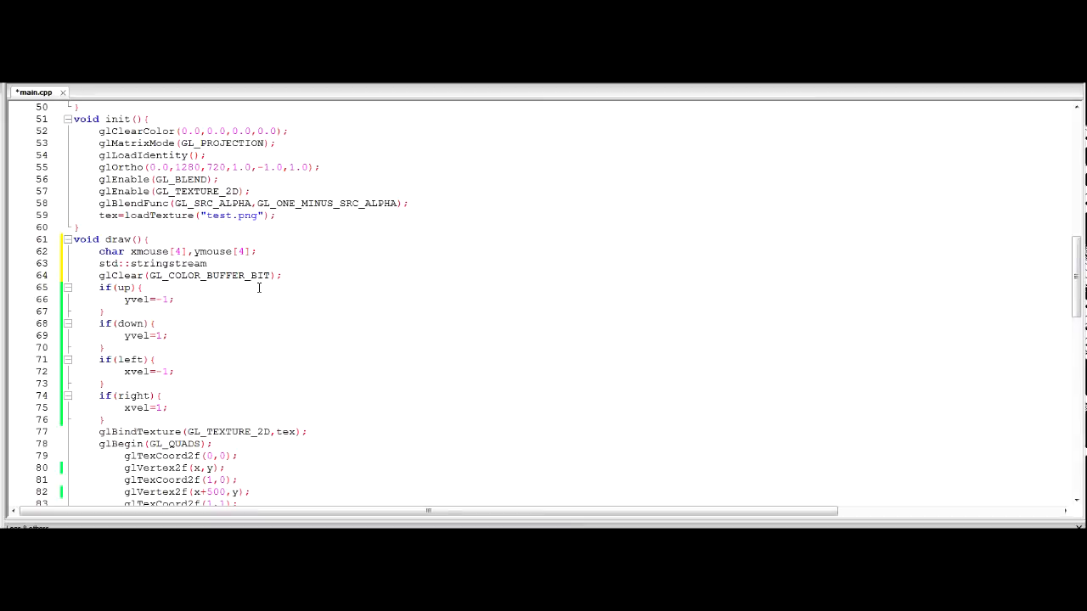
{"action": "type", "text": "ss1,ss2;"}
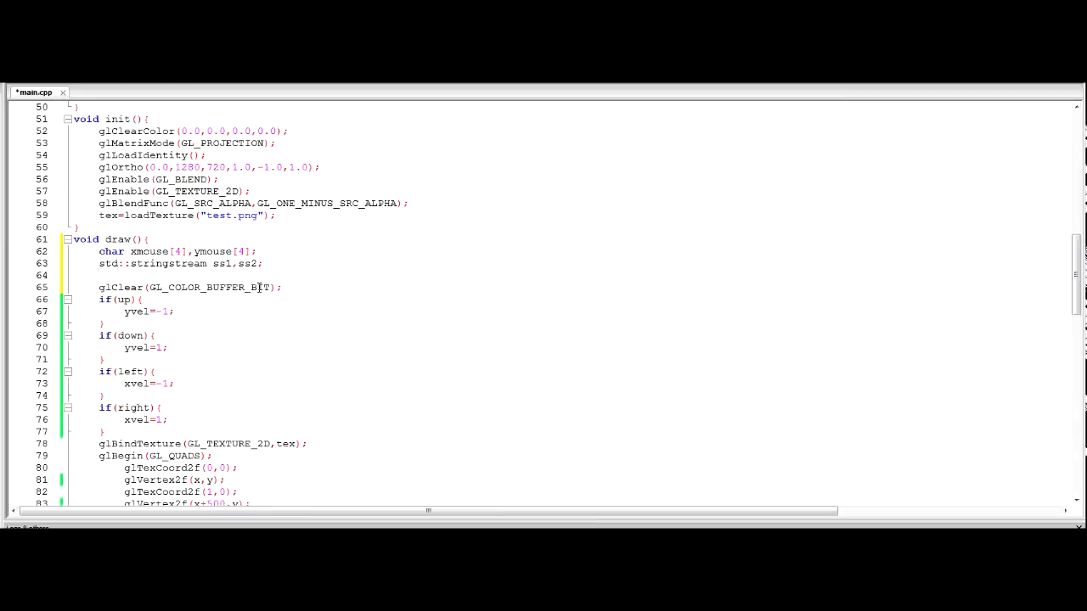
Stream mousex and mousey into ss1/ss2, then extract them into xmouse and ymouse.
{"action": "type", "text": "ss1"}
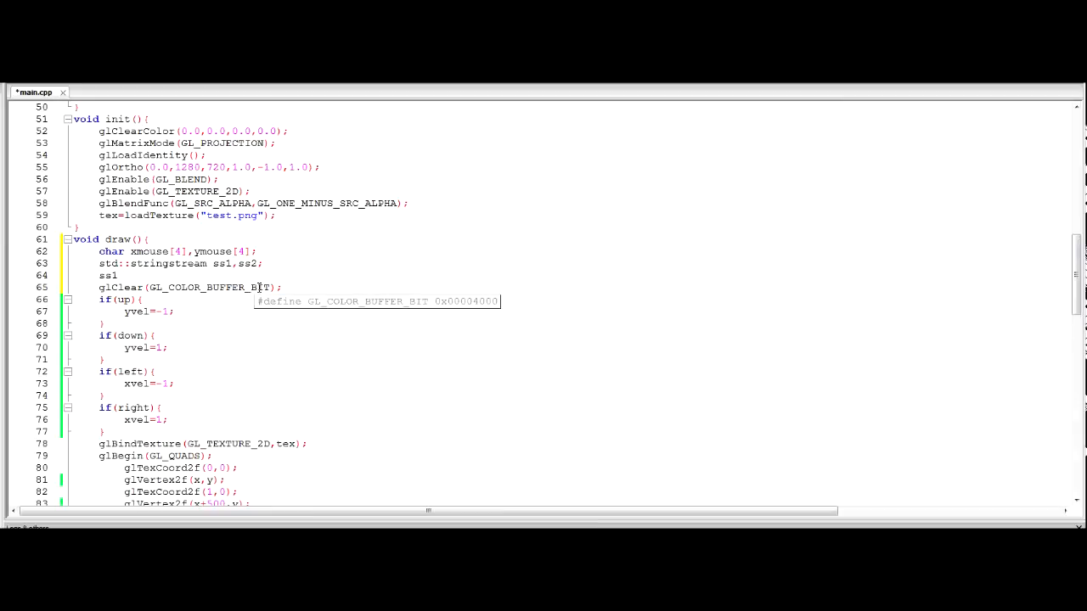
{"action": "type", "text": "<<"}
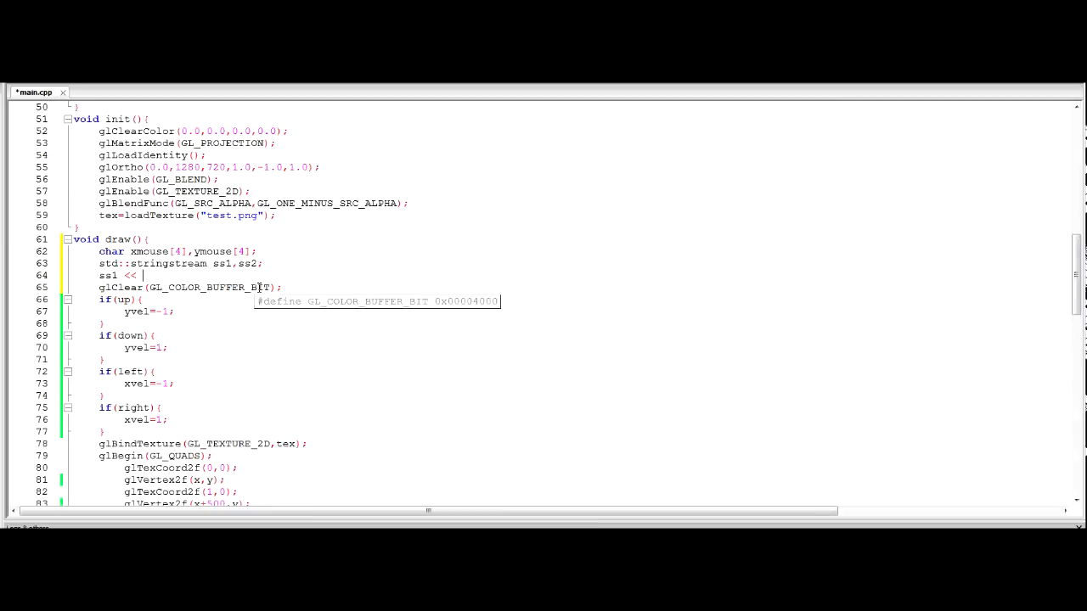
{"action": "type", "text": "xmous"}
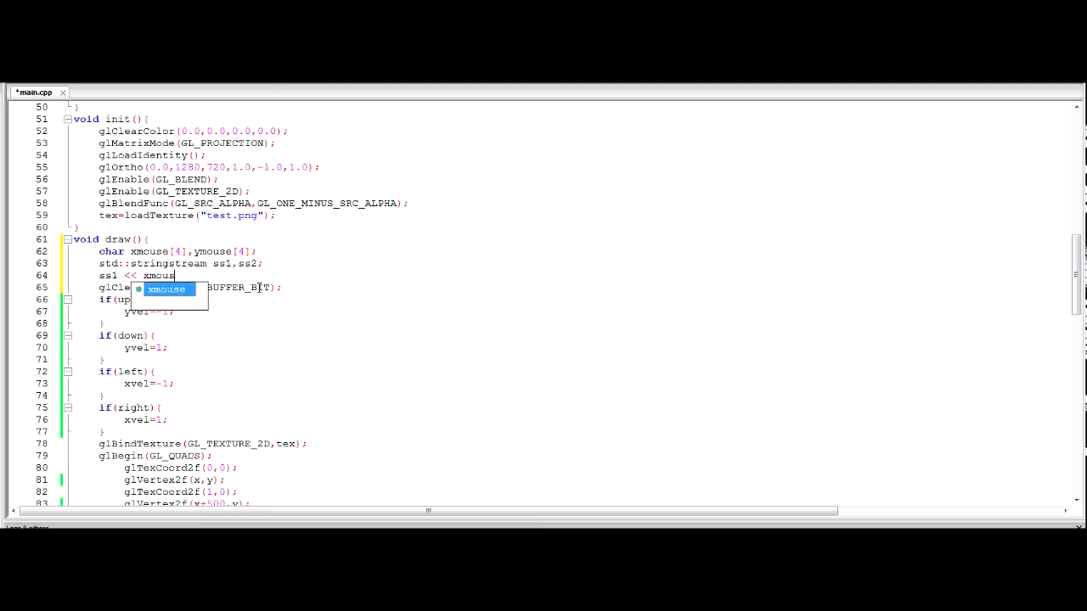
{"action": "key", "text": "backspace"}
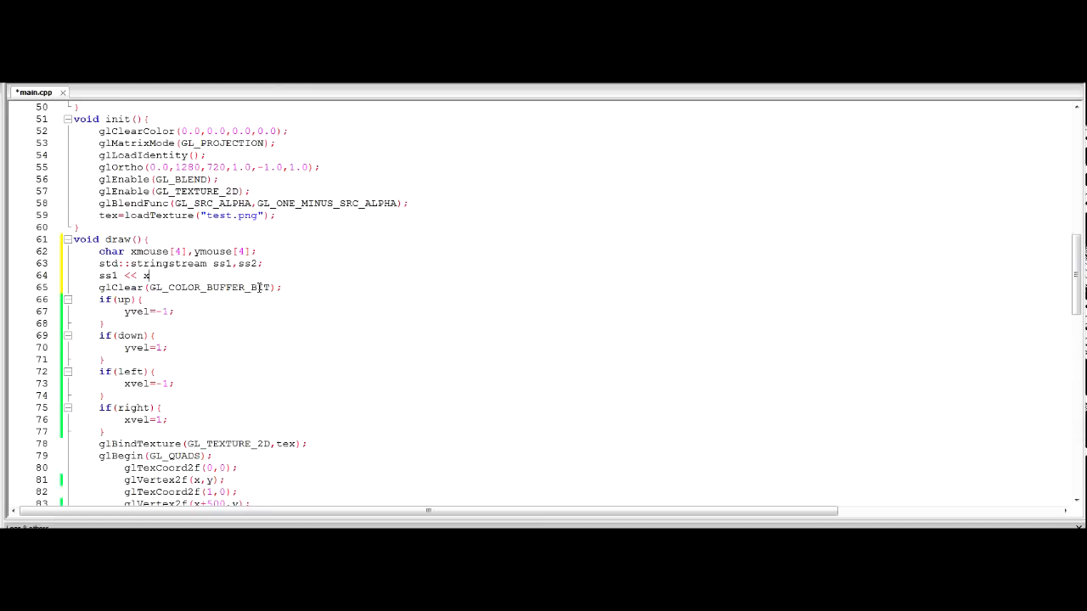
{"action": "type", "text": "mousex;"}
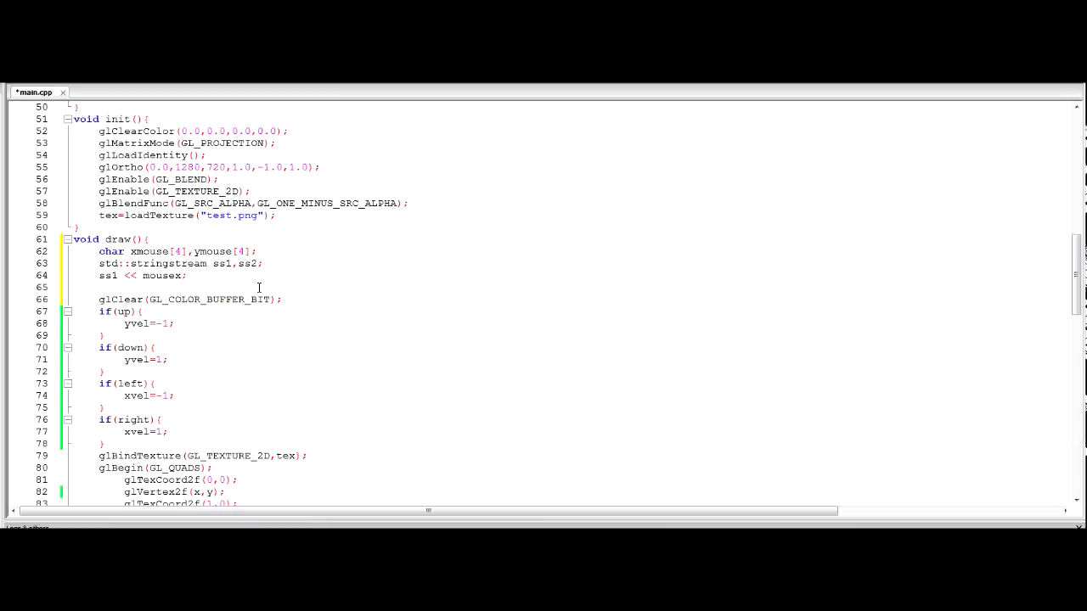
{"action": "type", "text": "ss2 << mousey;"}
{"action": "type", "text": "ss1"}
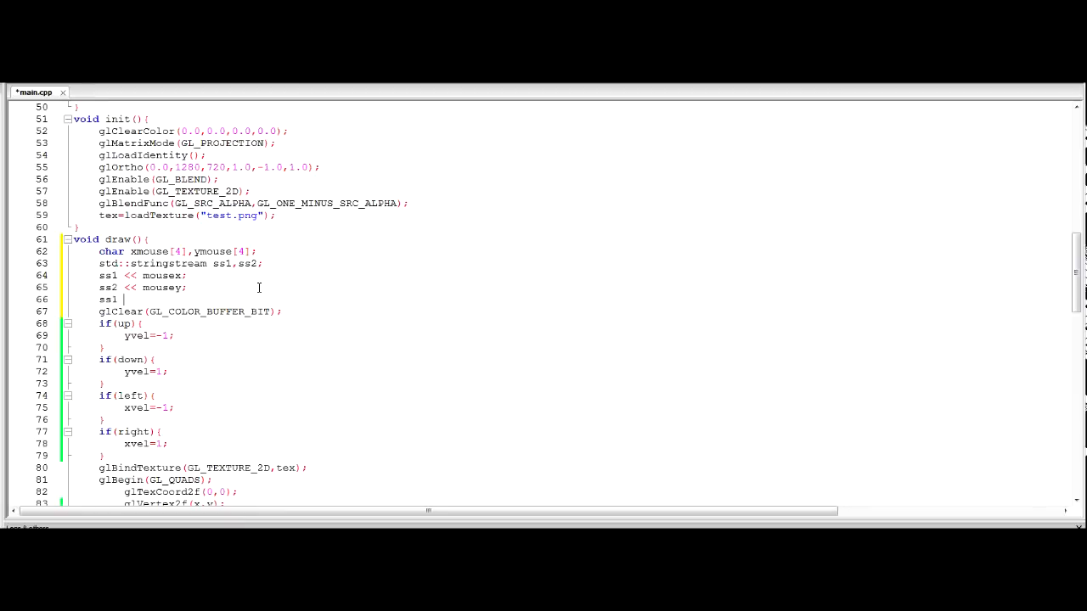
{"action": "type", "text": ">> x"}
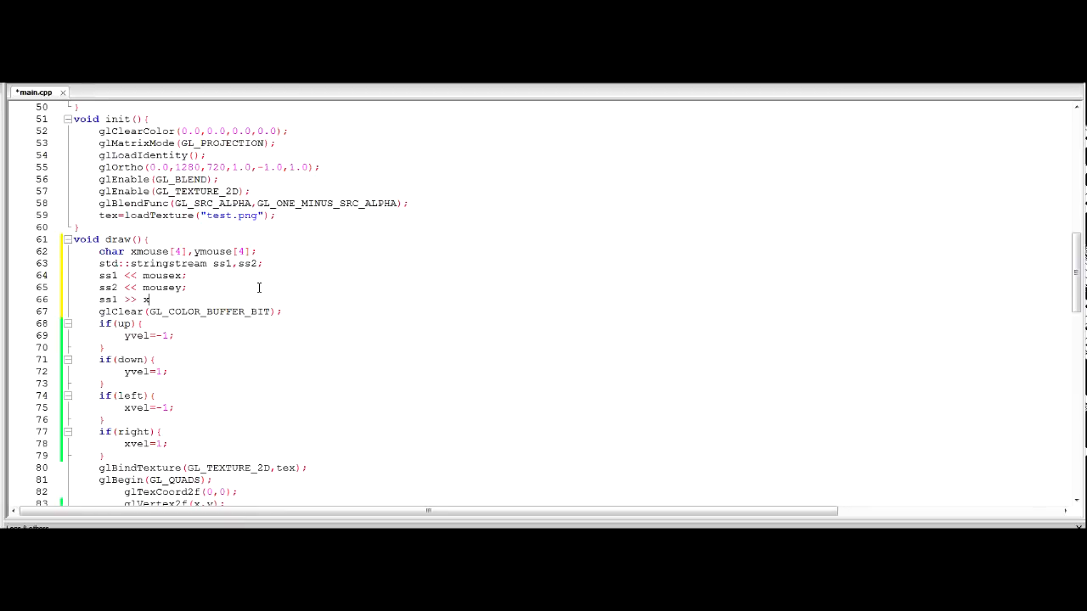
{"action": "type", "text": "mouse;"}
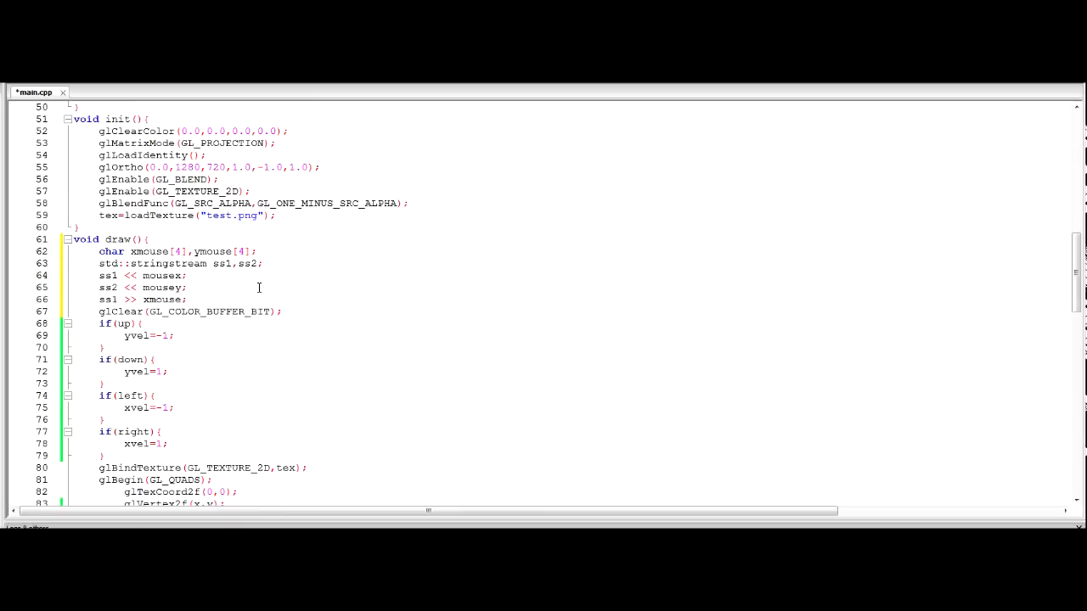
{"action": "type", "text": "ss2 >> ymouse;"}
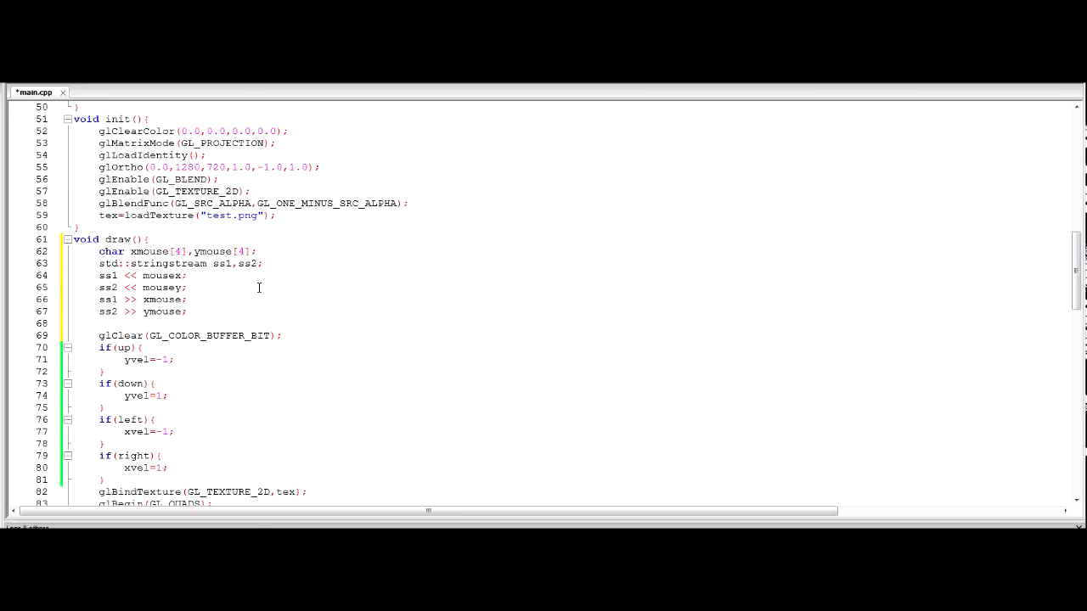
Add renderBitmapString(100,100,xmouse); and begin a second call at 100,125.
{"action": "type", "text": "renderBitmapString"}
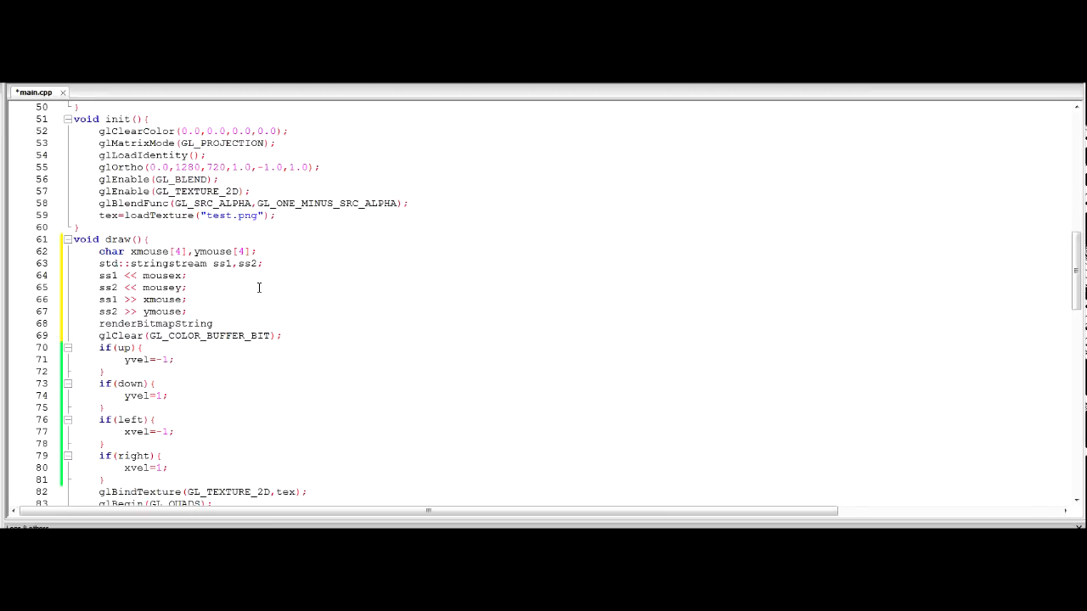
{"action": "type", "text": "();"}
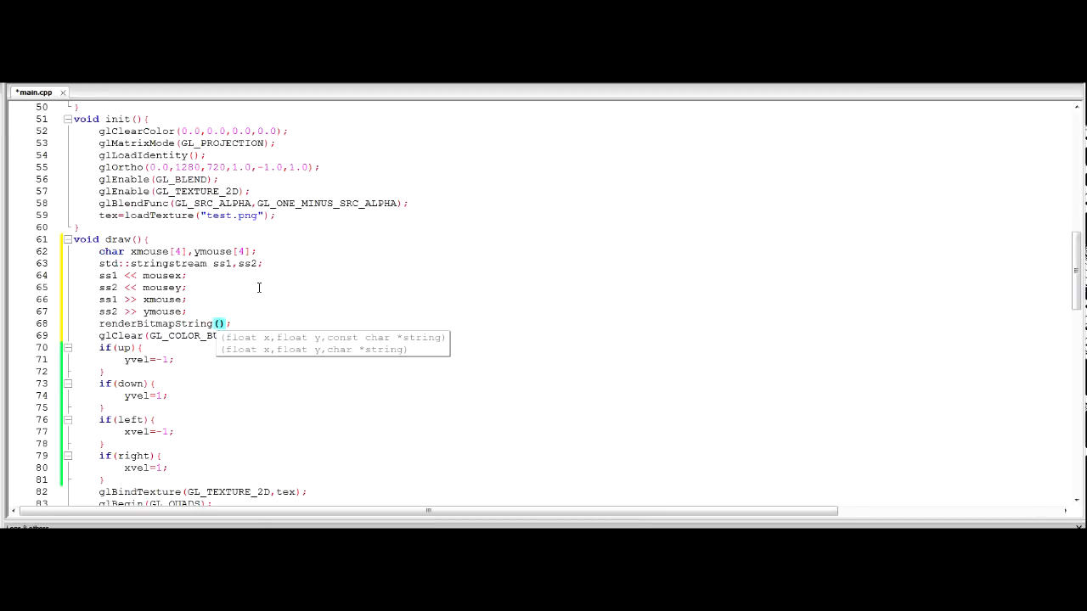
{"action": "type", "text": "100,100"}
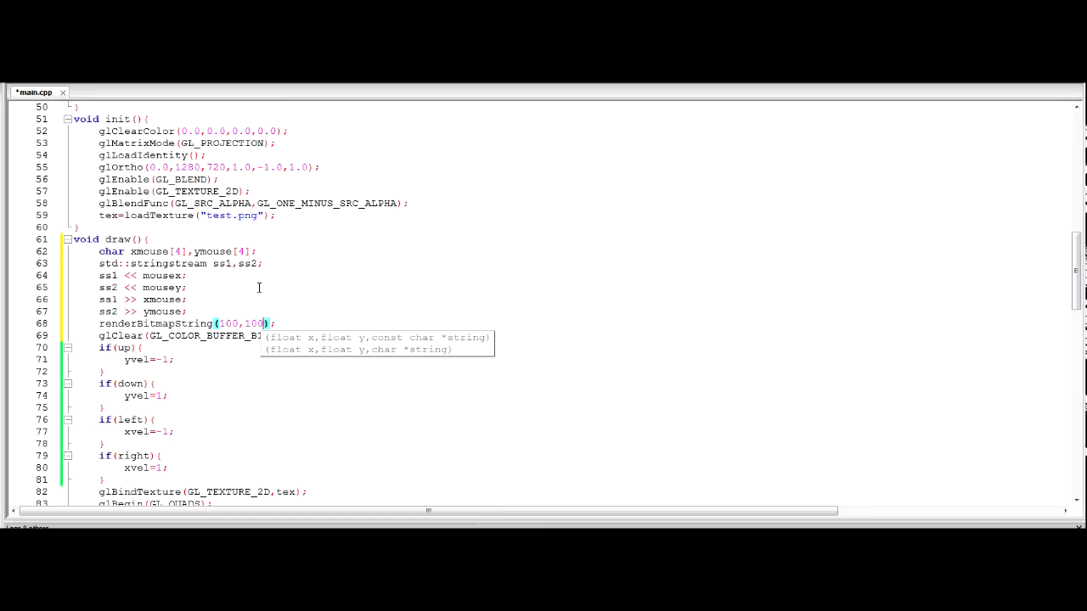
{"action": "type", "text": ",xmouse"}
{"action": "type", "text": "renderBitmapString"}
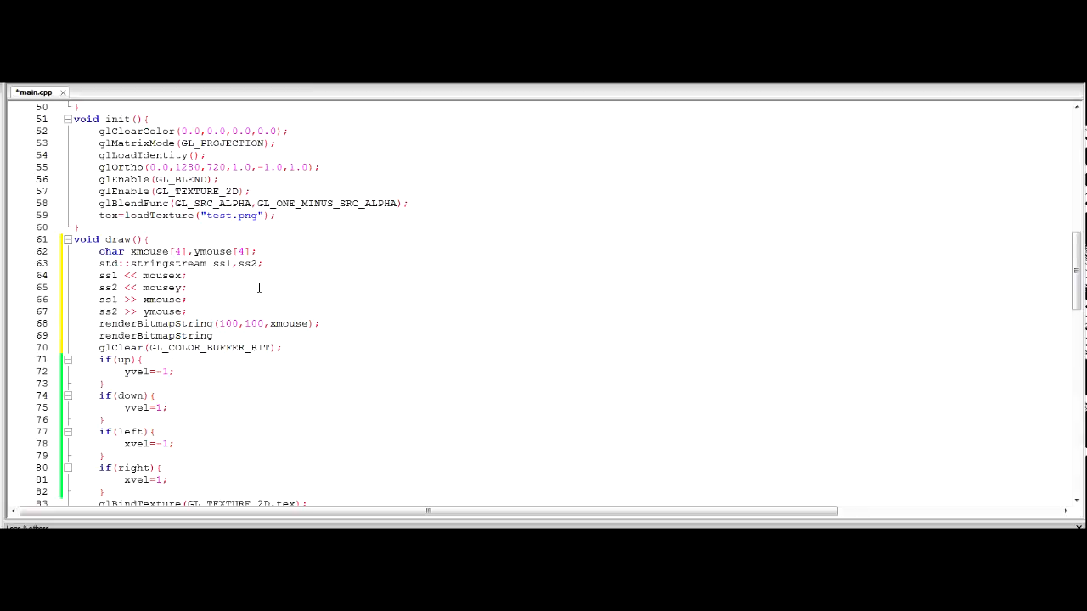
{"action": "type", "text": "();"}
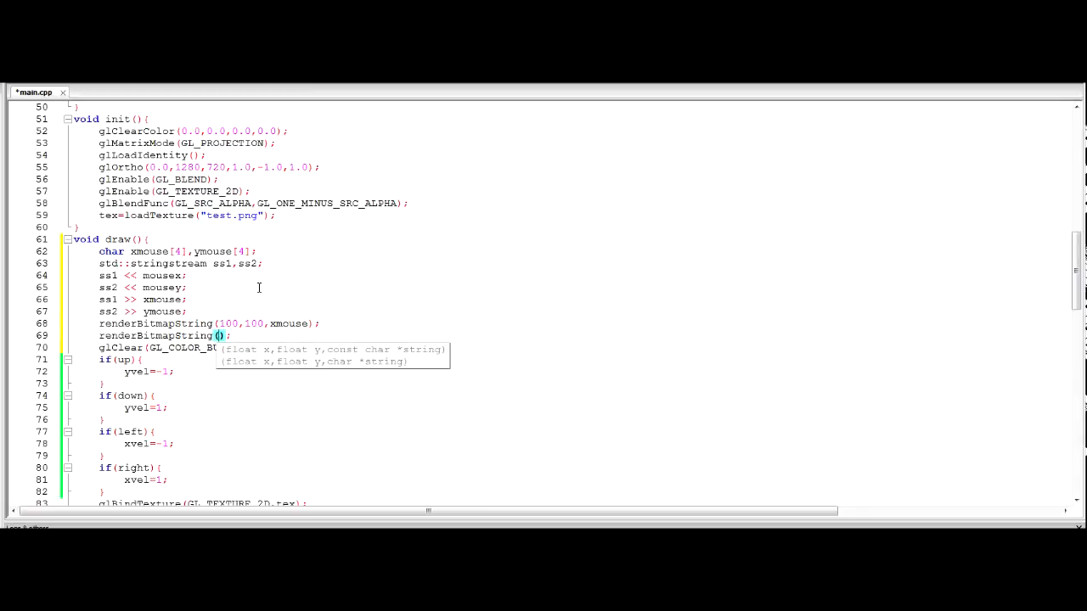
{"action": "type", "text": "1"}
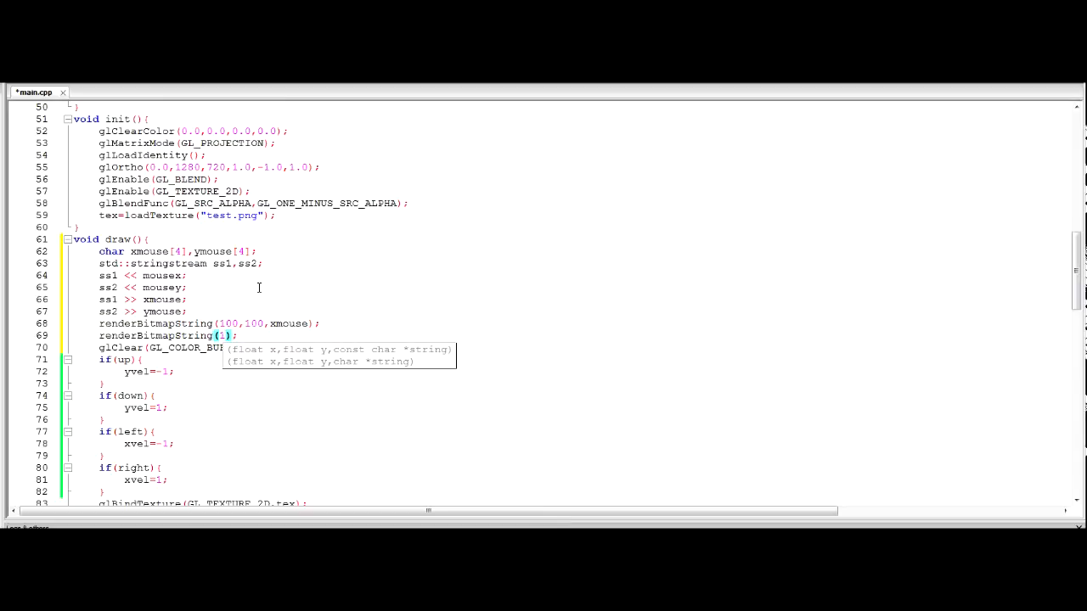
{"action": "type", "text": "00"}
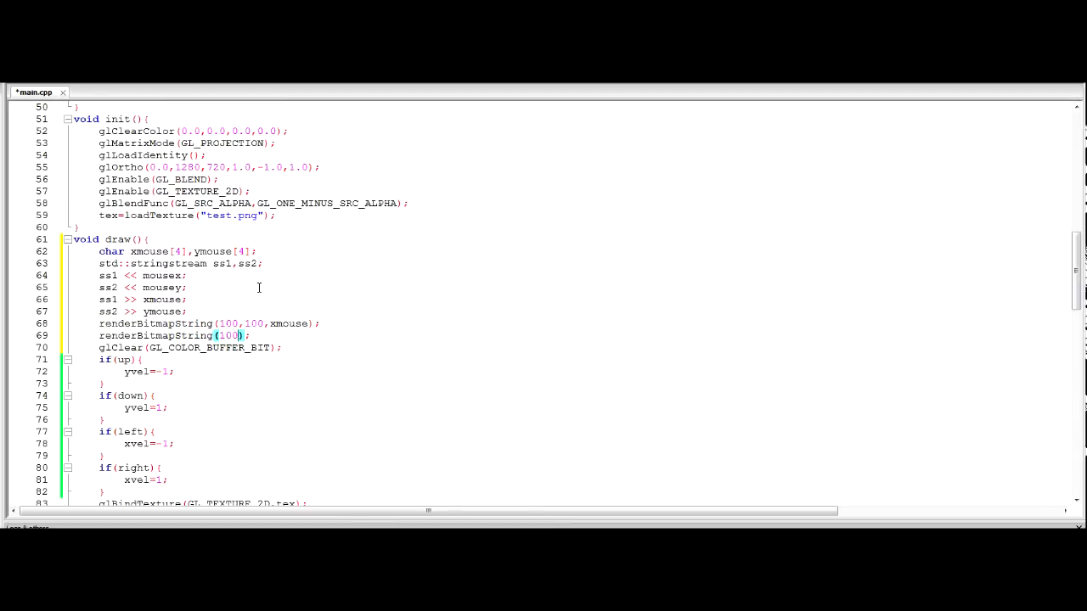
{"action": "type", "text": "125,ymouse"}
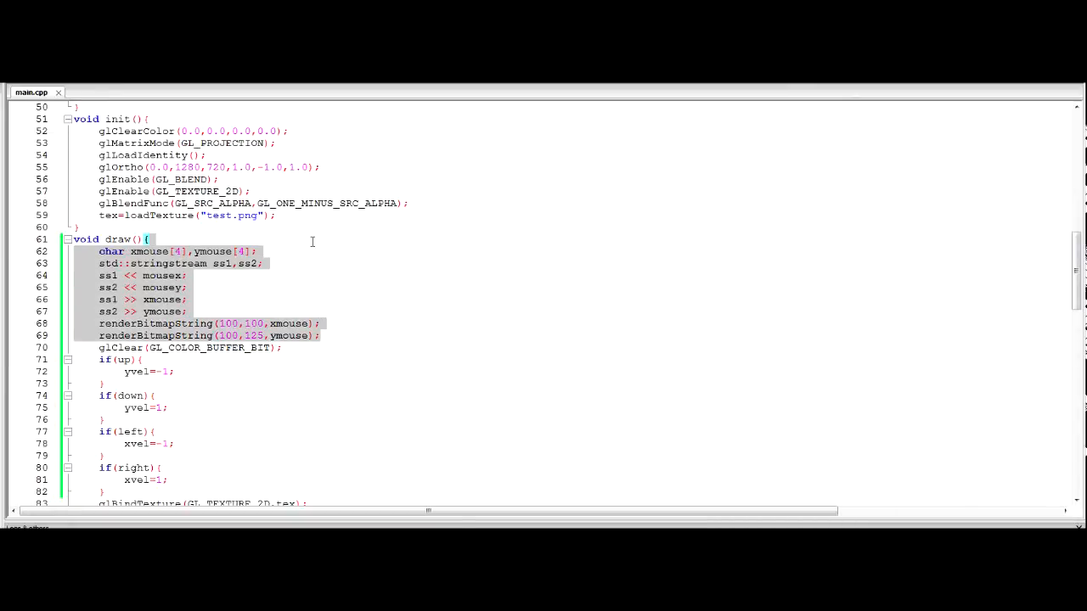
Move the mouse-text lines below glClear at the top of draw() and save main.cpp.
{"action": "key", "text": "Delete"}
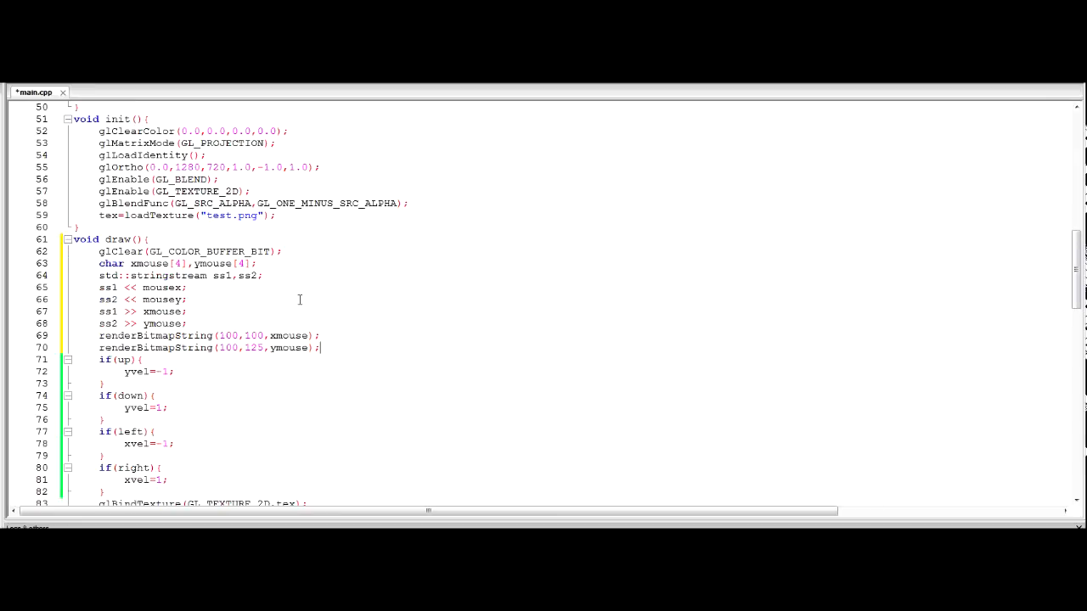
{"action": "key", "text": "ctrl+s"}
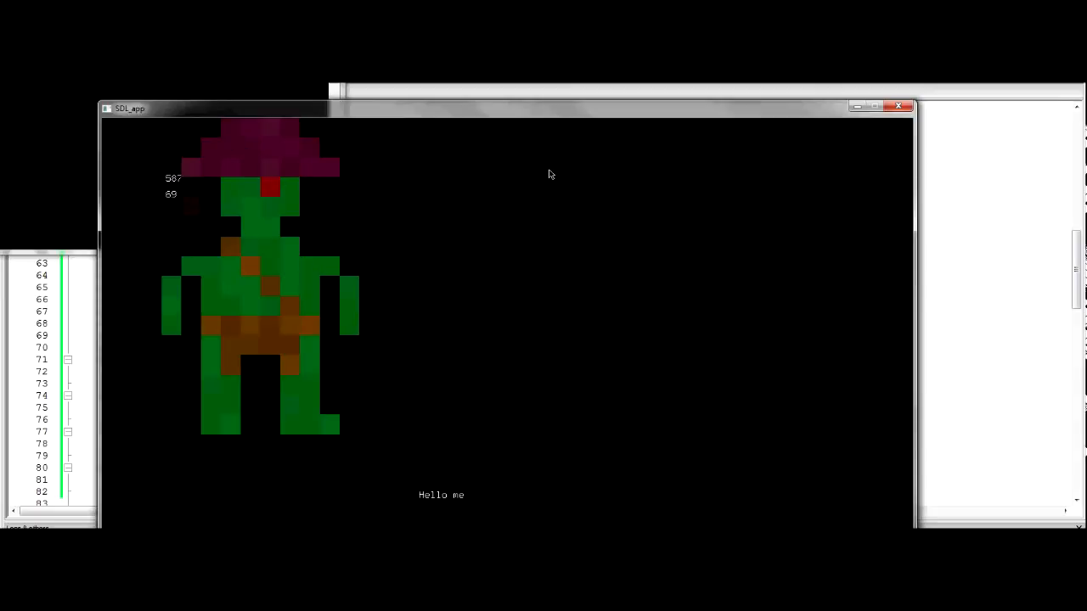
{"action": "mouse_move", "coordinate": [435, 427]}
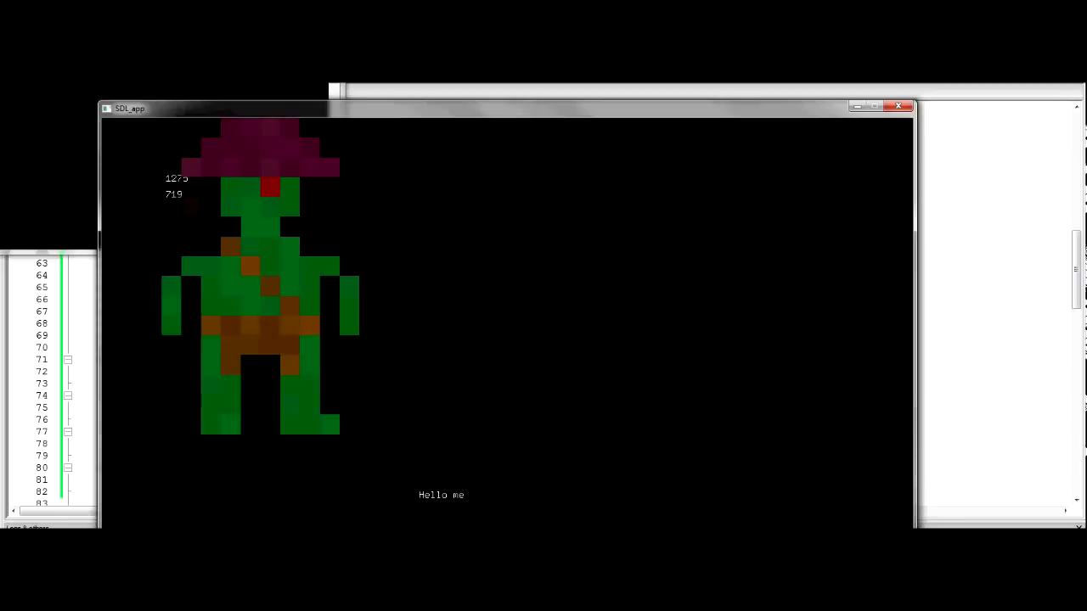
{"action": "mouse_move", "coordinate": [329, 416]}
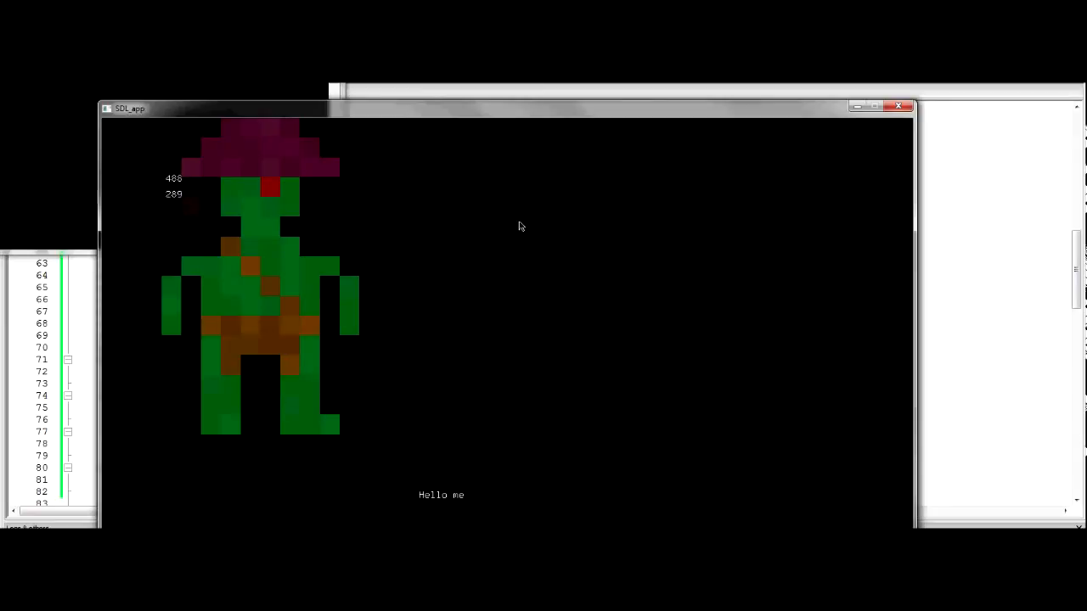
{"action": "mouse_move", "coordinate": [402, 393]}
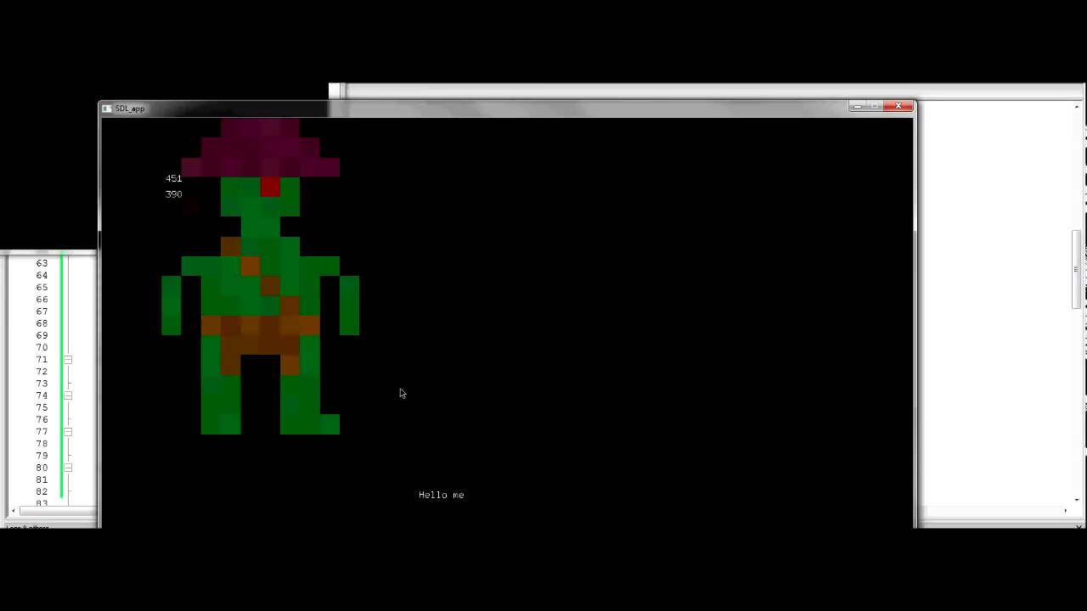
{"action": "mouse_move", "coordinate": [365, 409]}
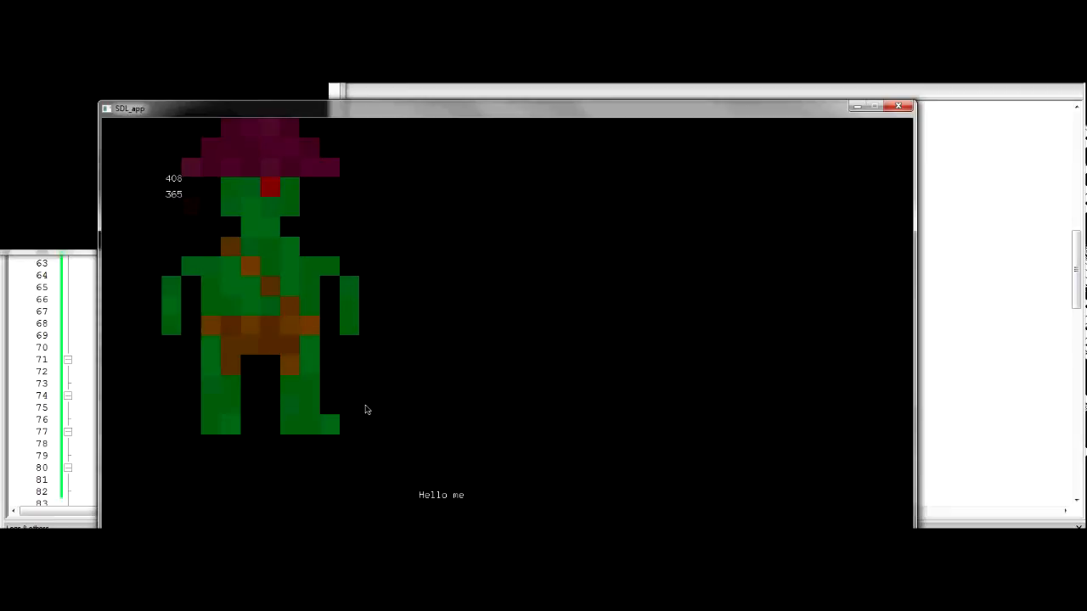
{"action": "mouse_move", "coordinate": [291, 194]}
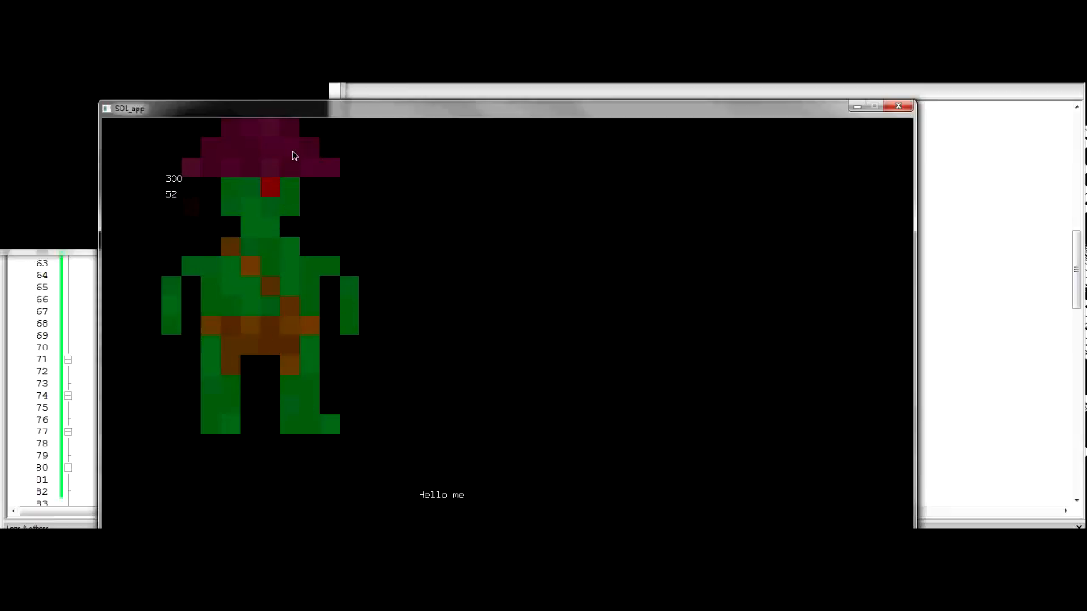
{"action": "mouse_move", "coordinate": [270, 183]}
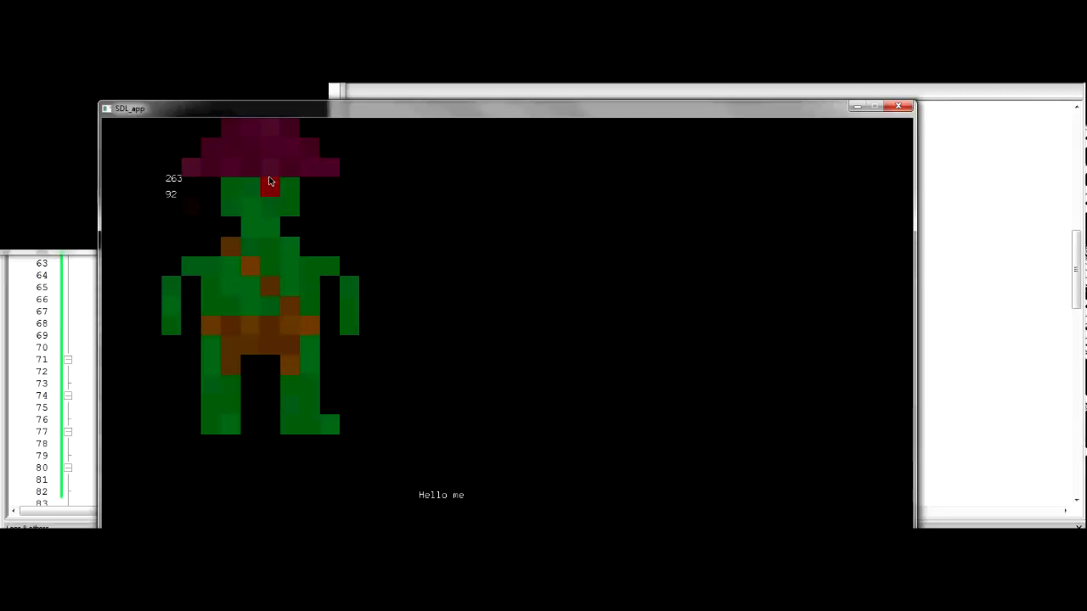